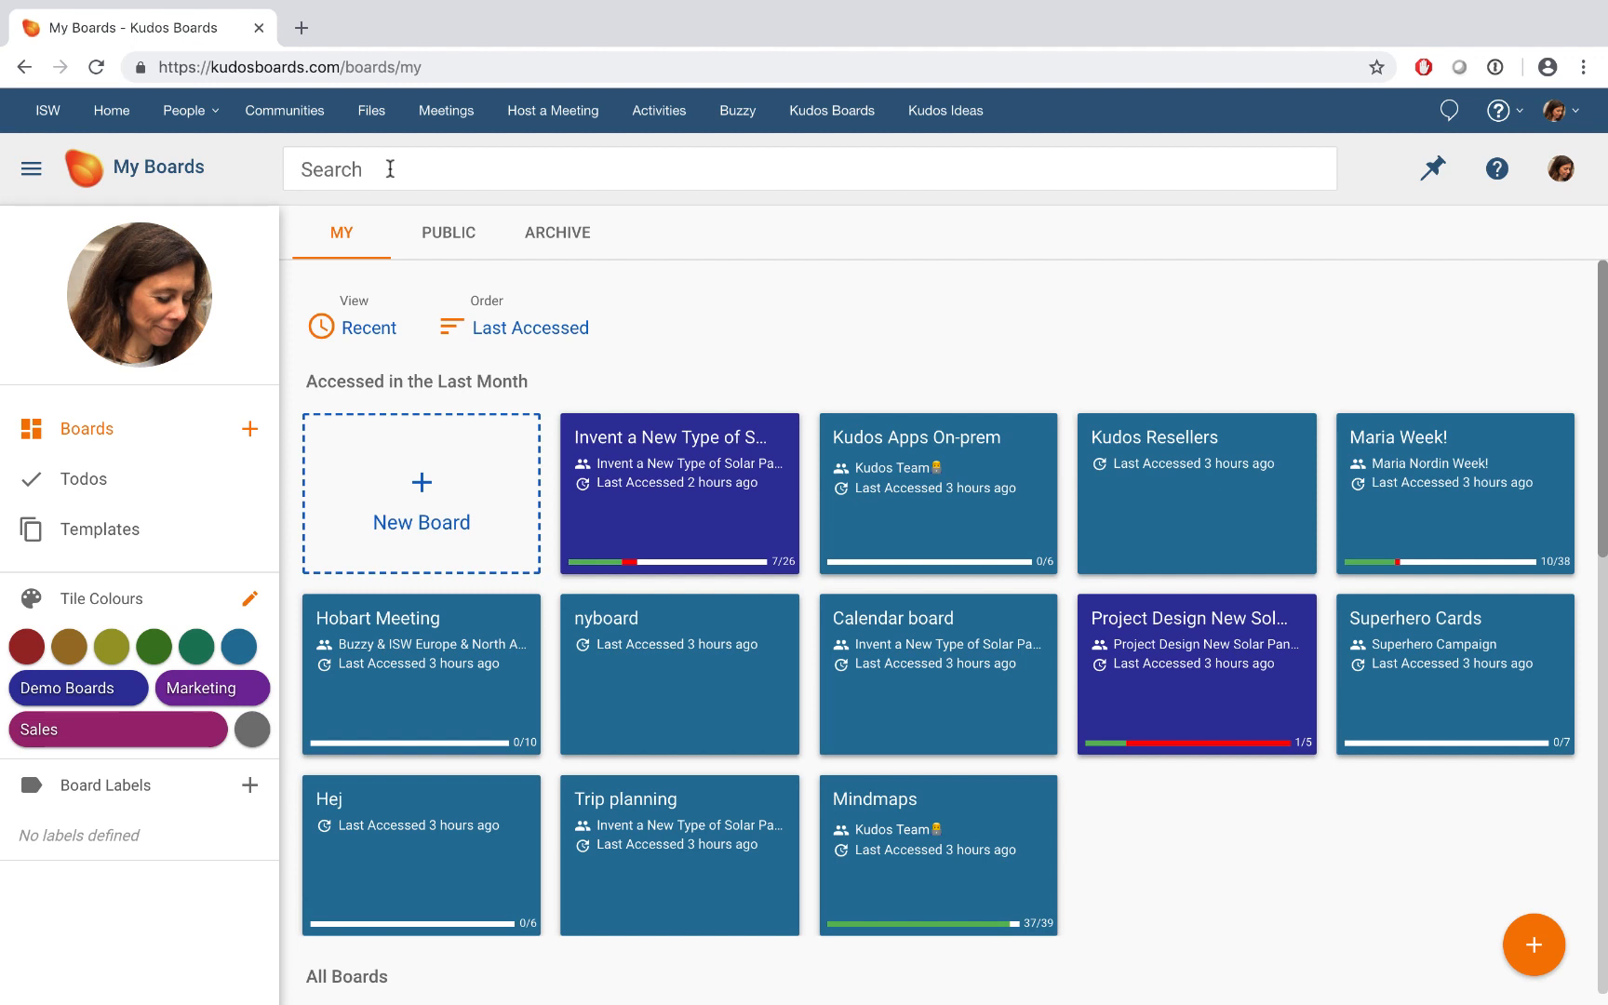
mouse_move(508, 184)
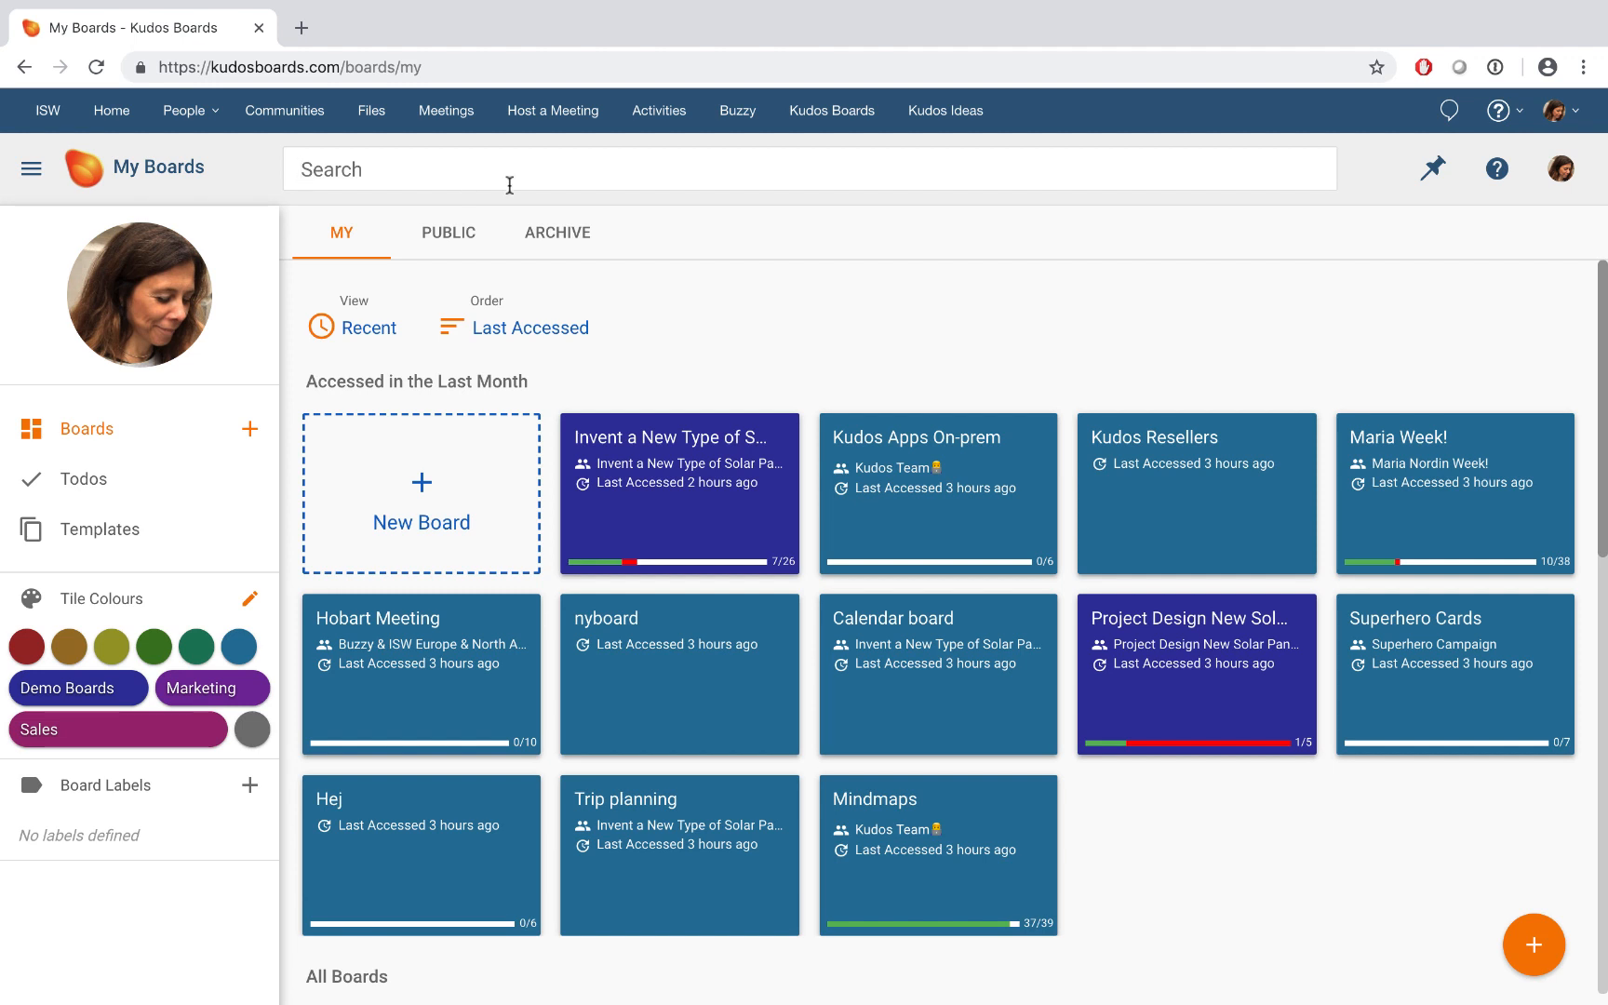
mouse_move(652, 444)
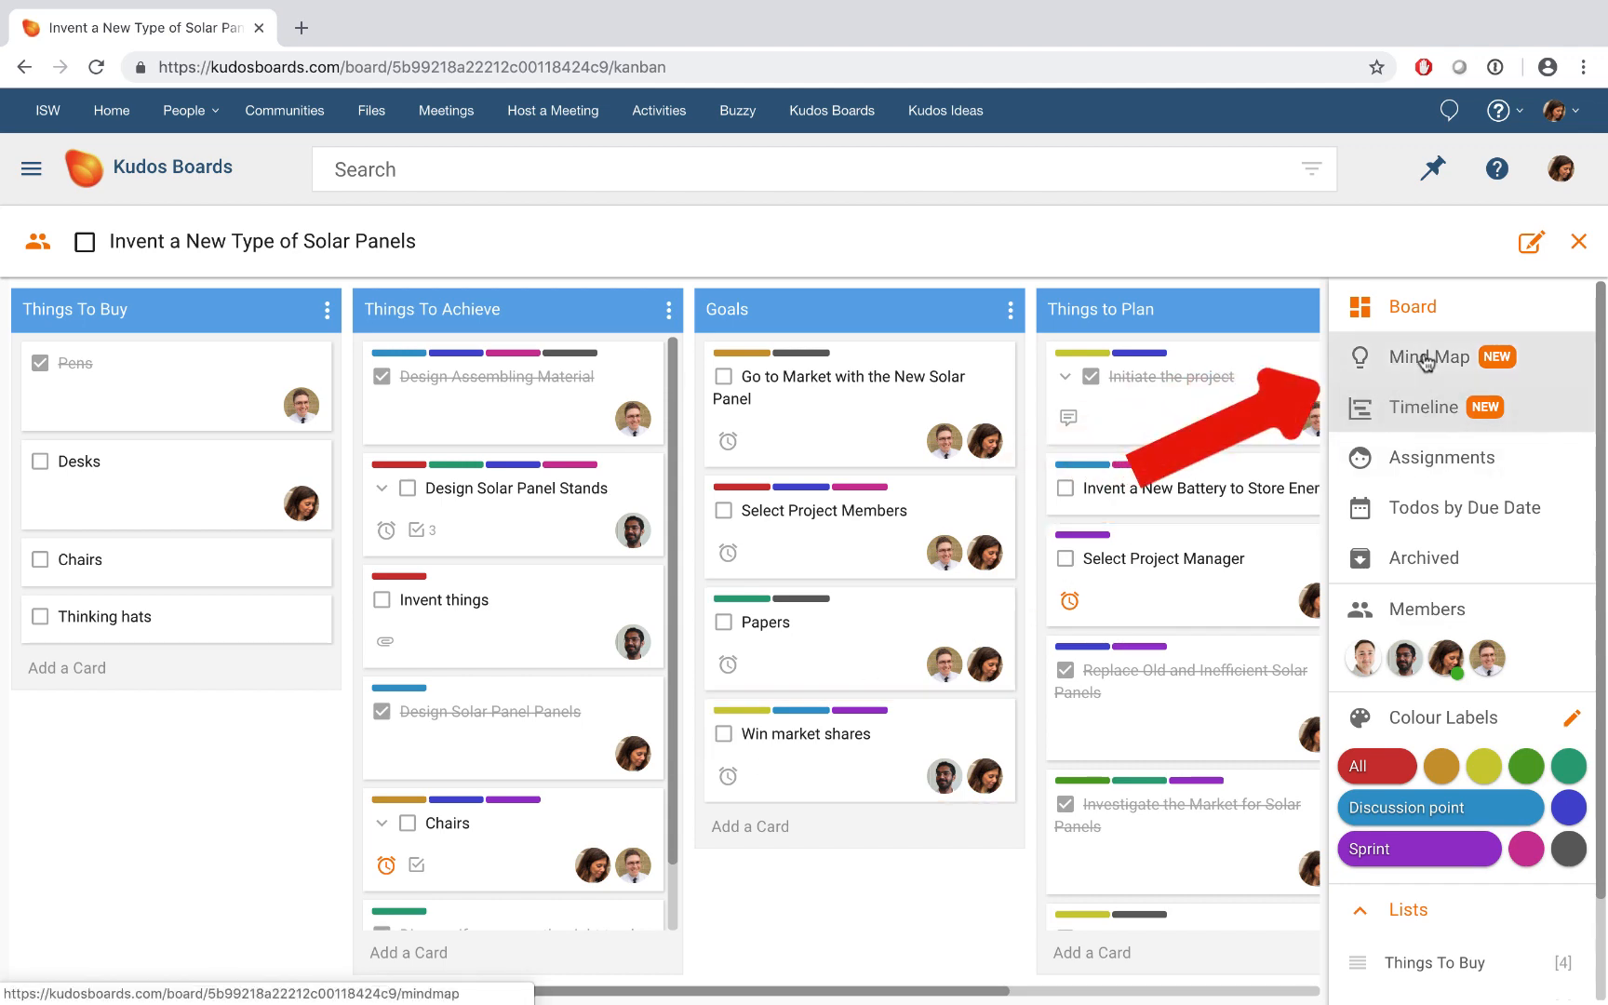
- Switch the solar panels board to Mind Map view showing all four lists and their cards
click(1430, 358)
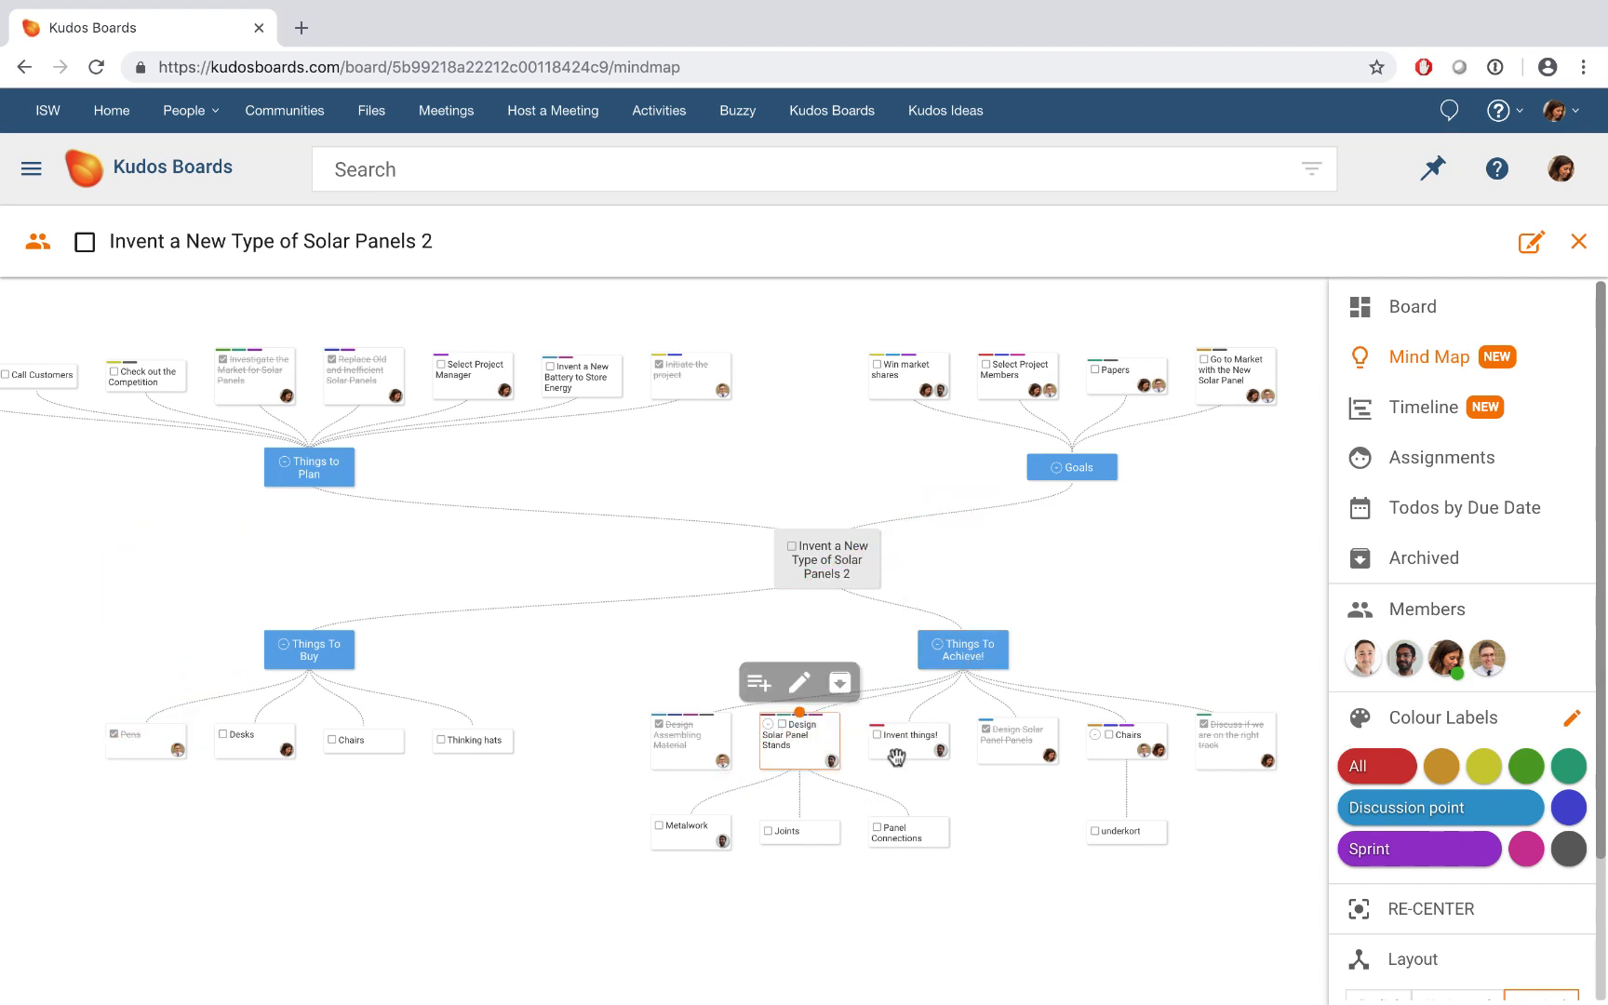
click(906, 737)
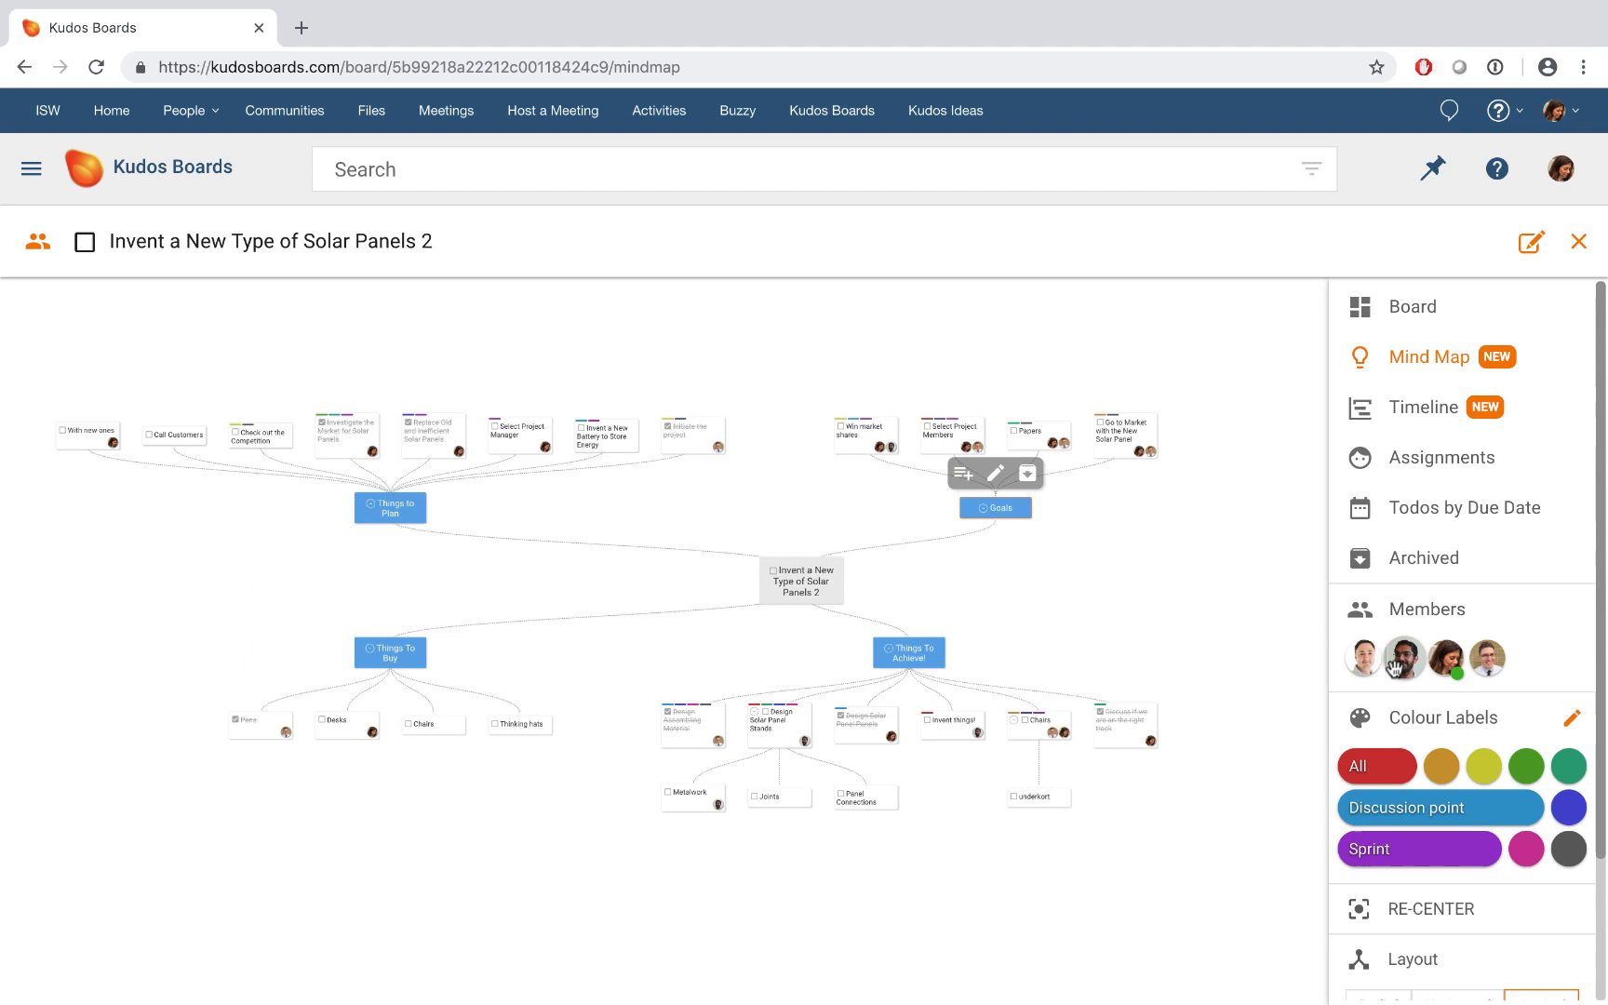
- Change the mind map layout to Horizontal, then to Radial around the board title
scroll(down, 3)
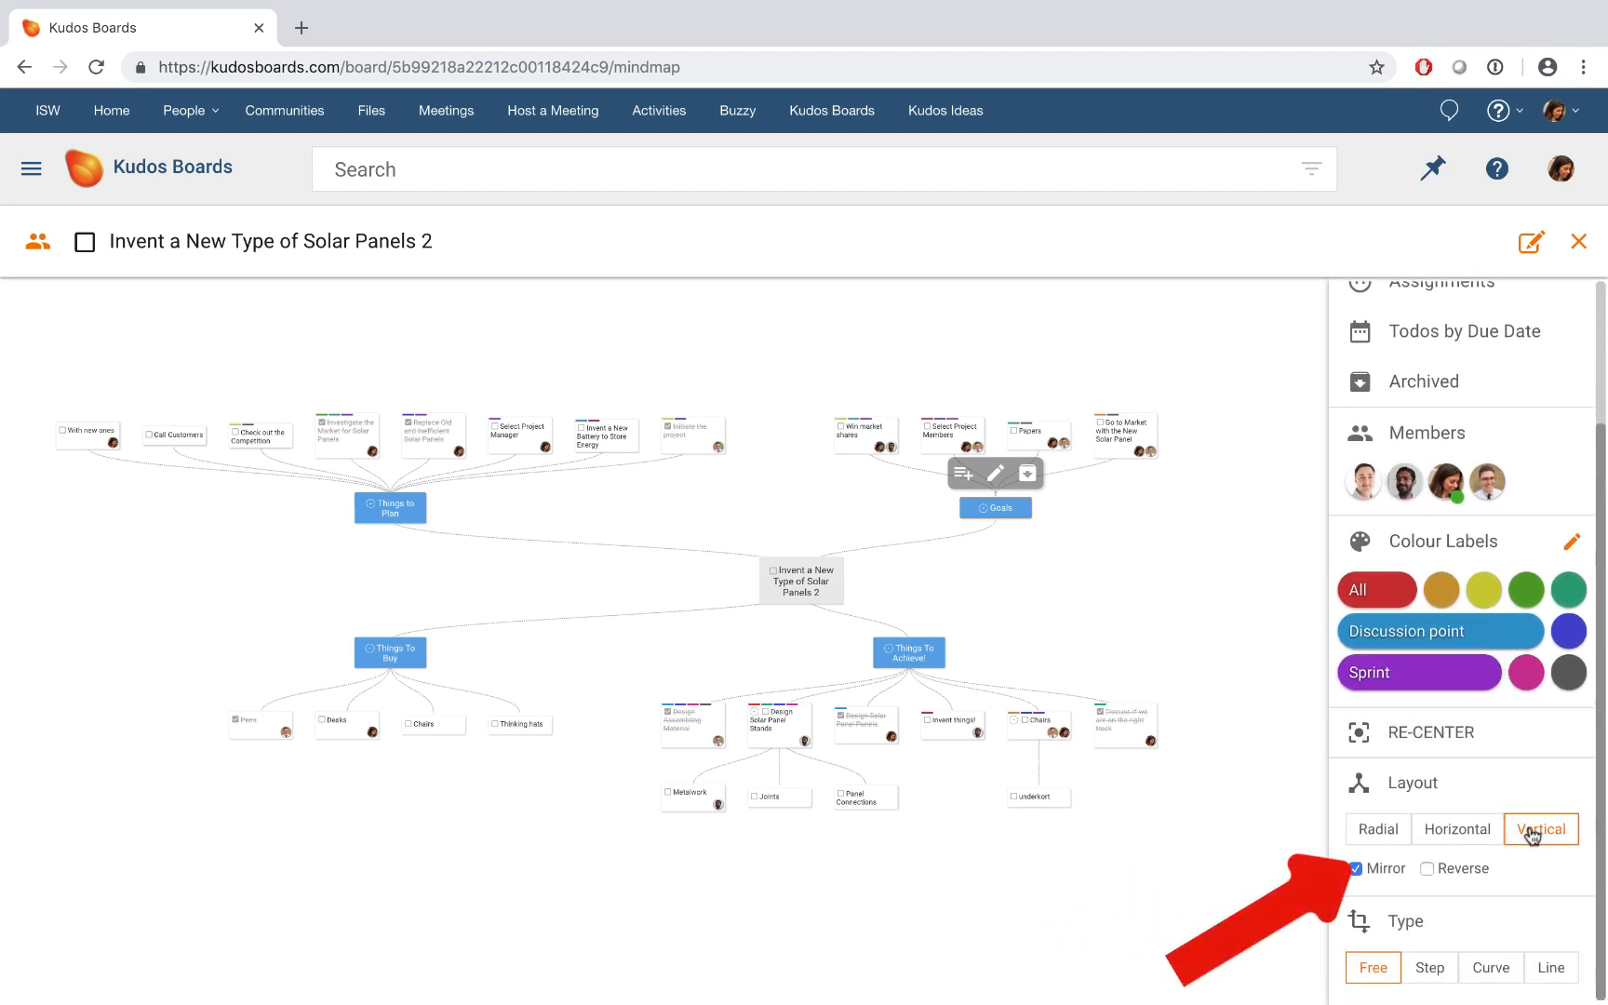
click(1455, 830)
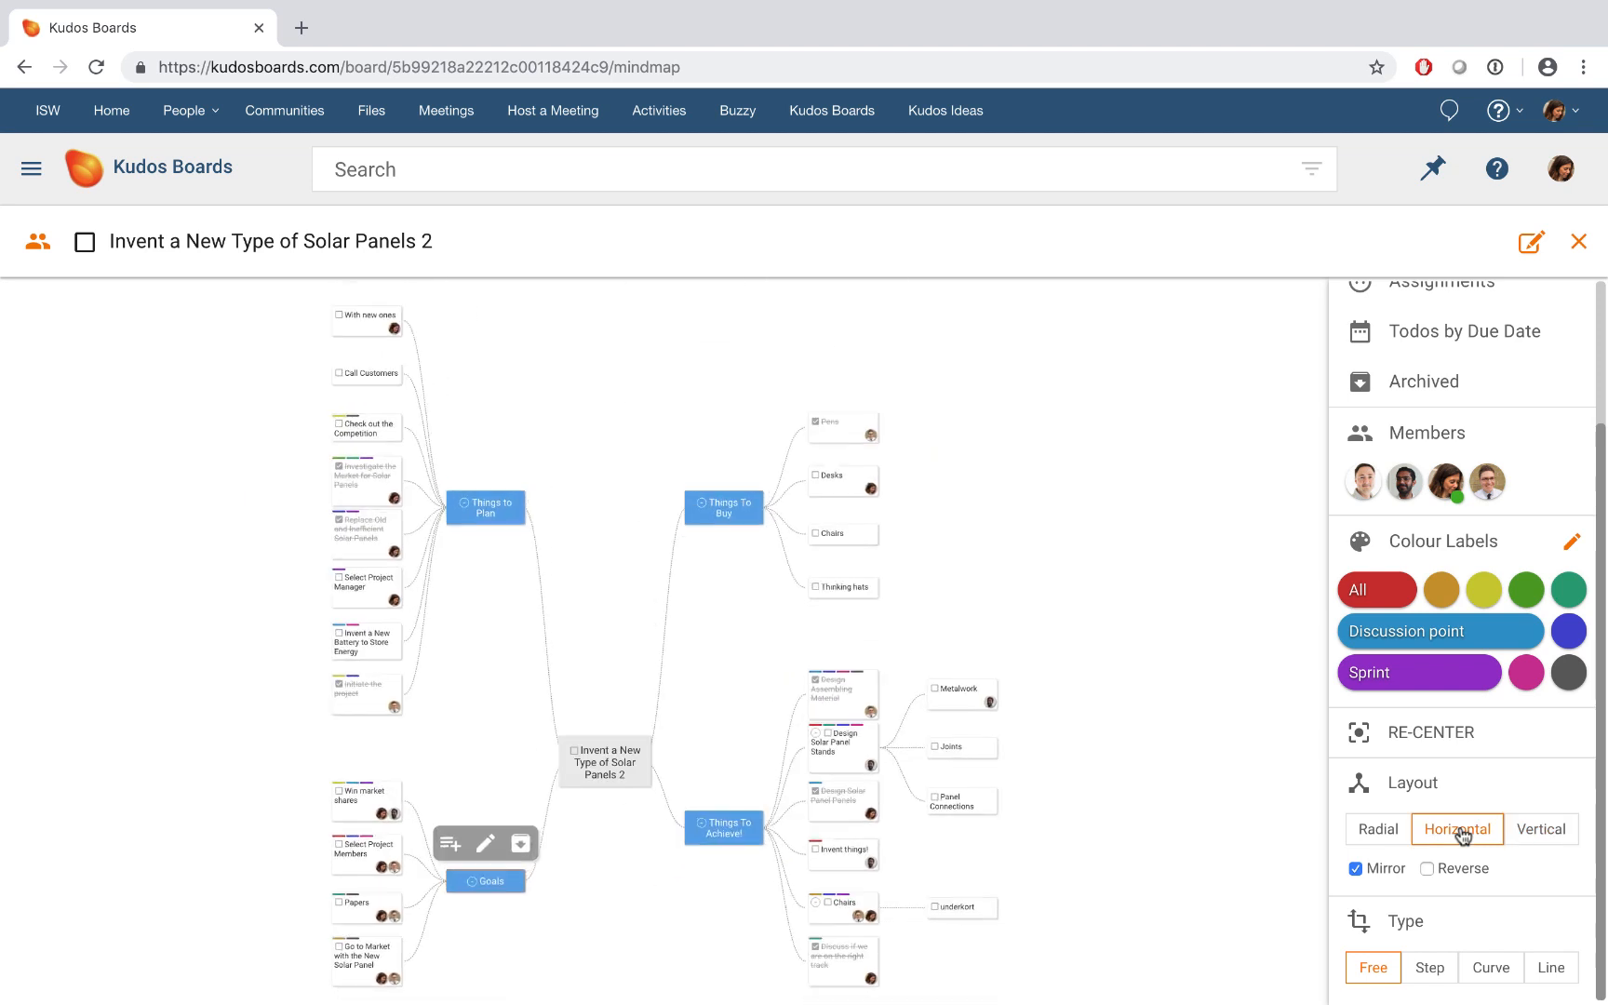
mouse_move(1173, 849)
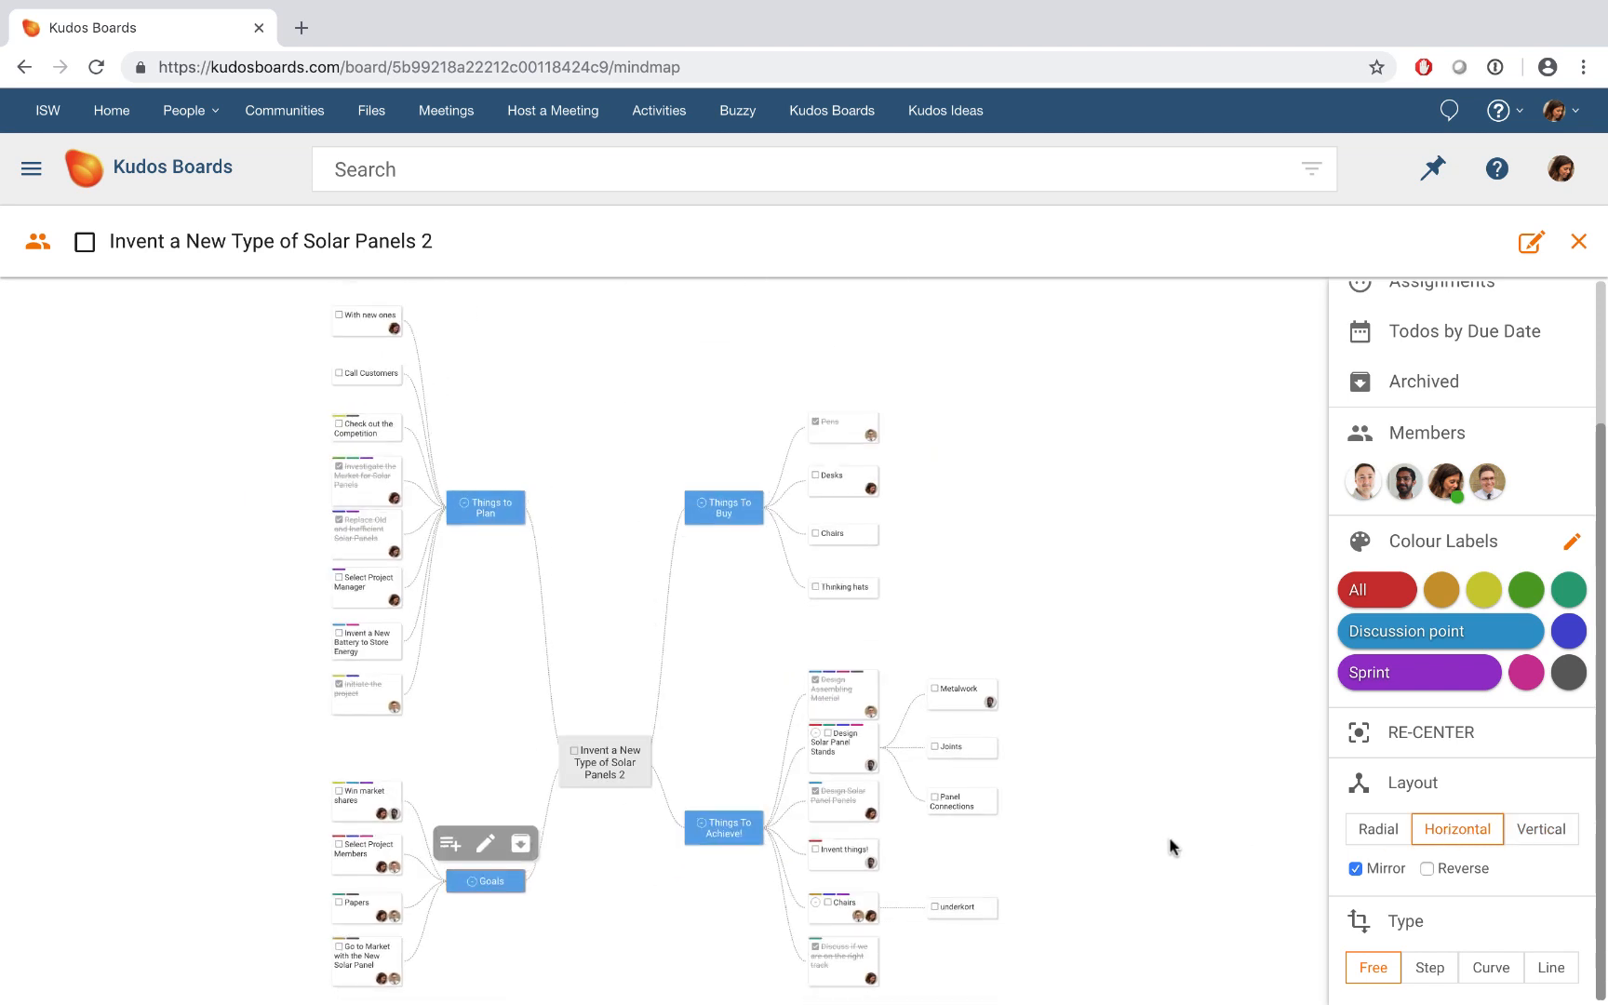
click(1377, 828)
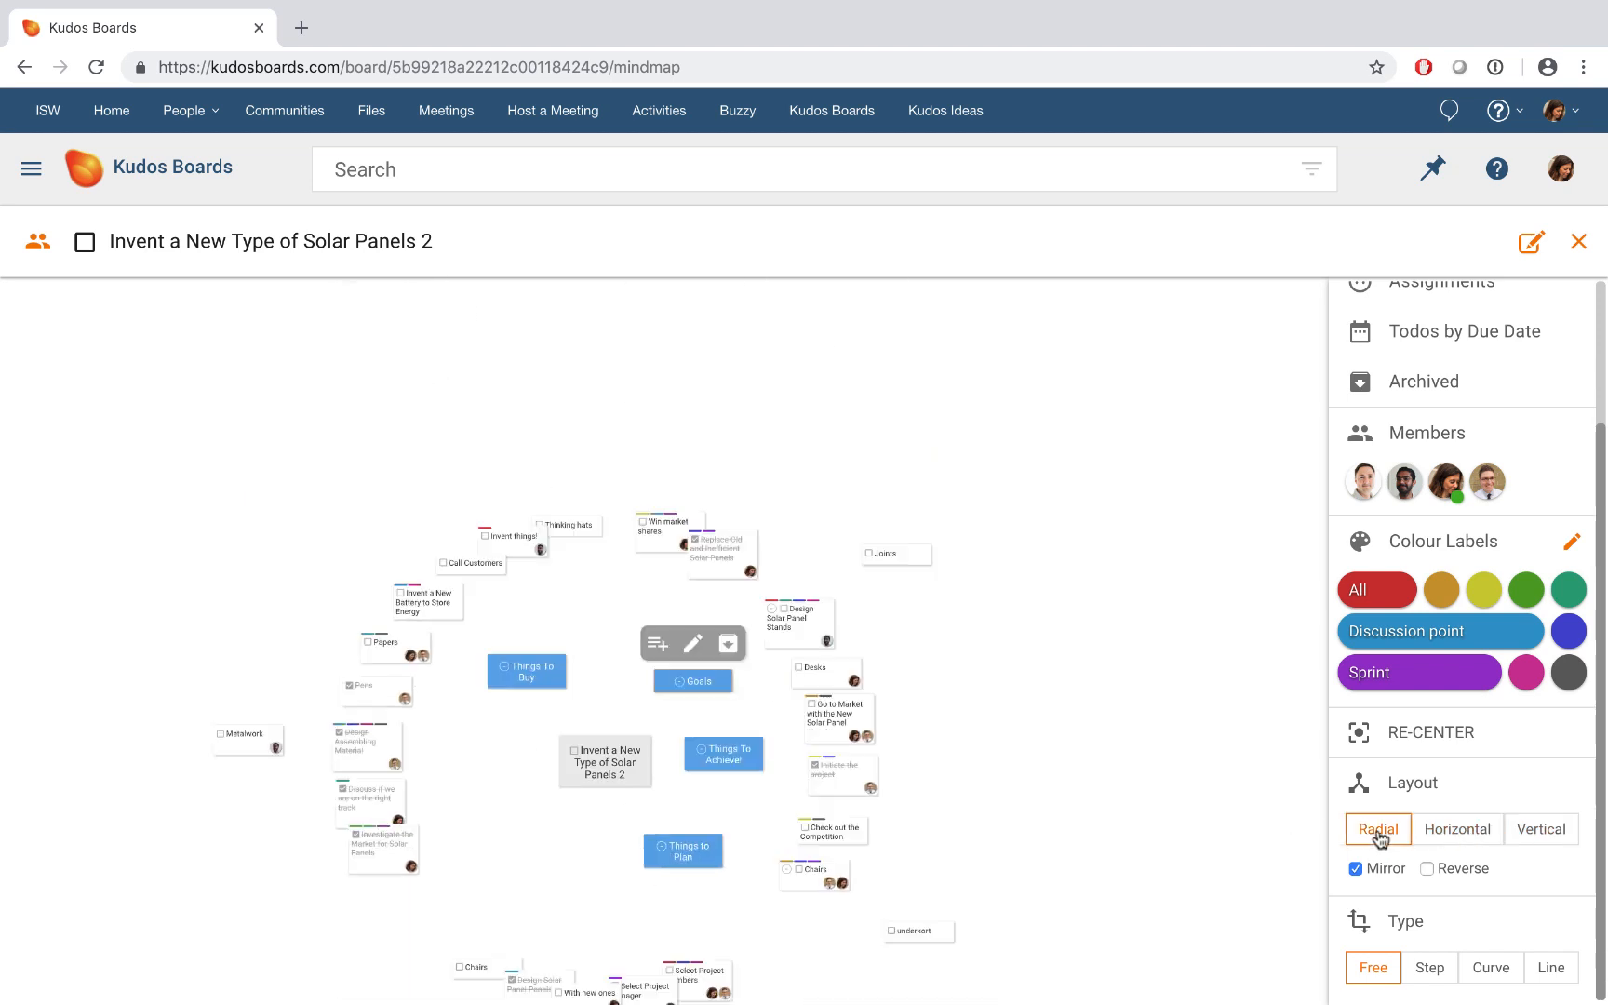
click(1377, 828)
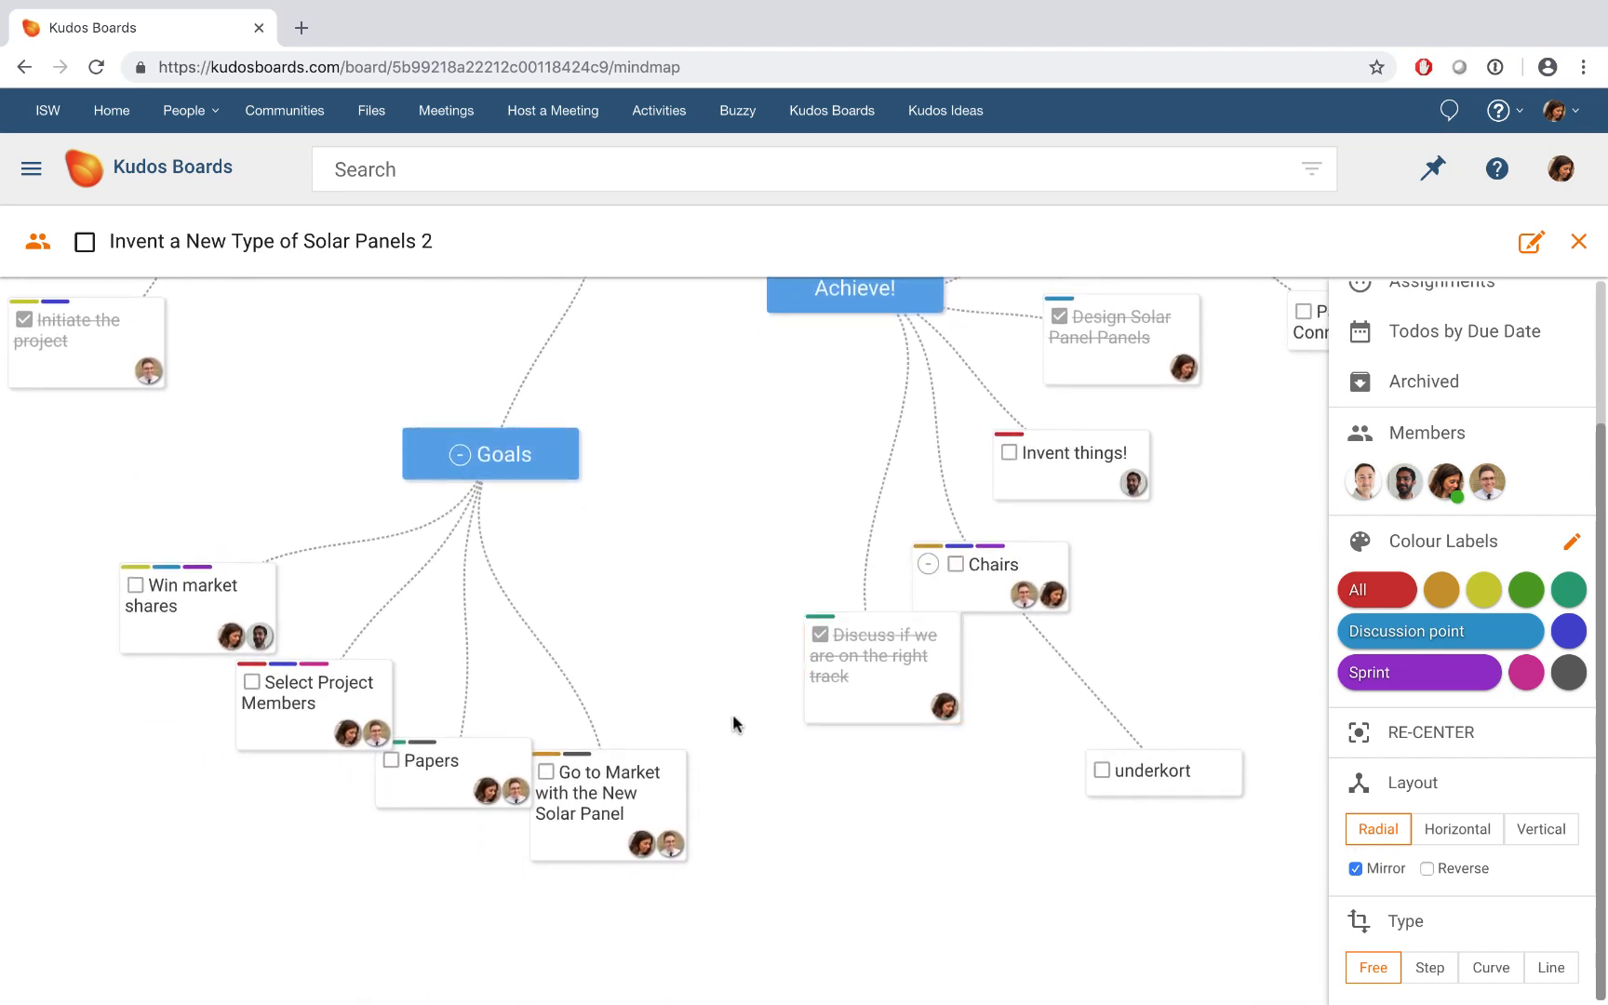
mouse_move(867, 868)
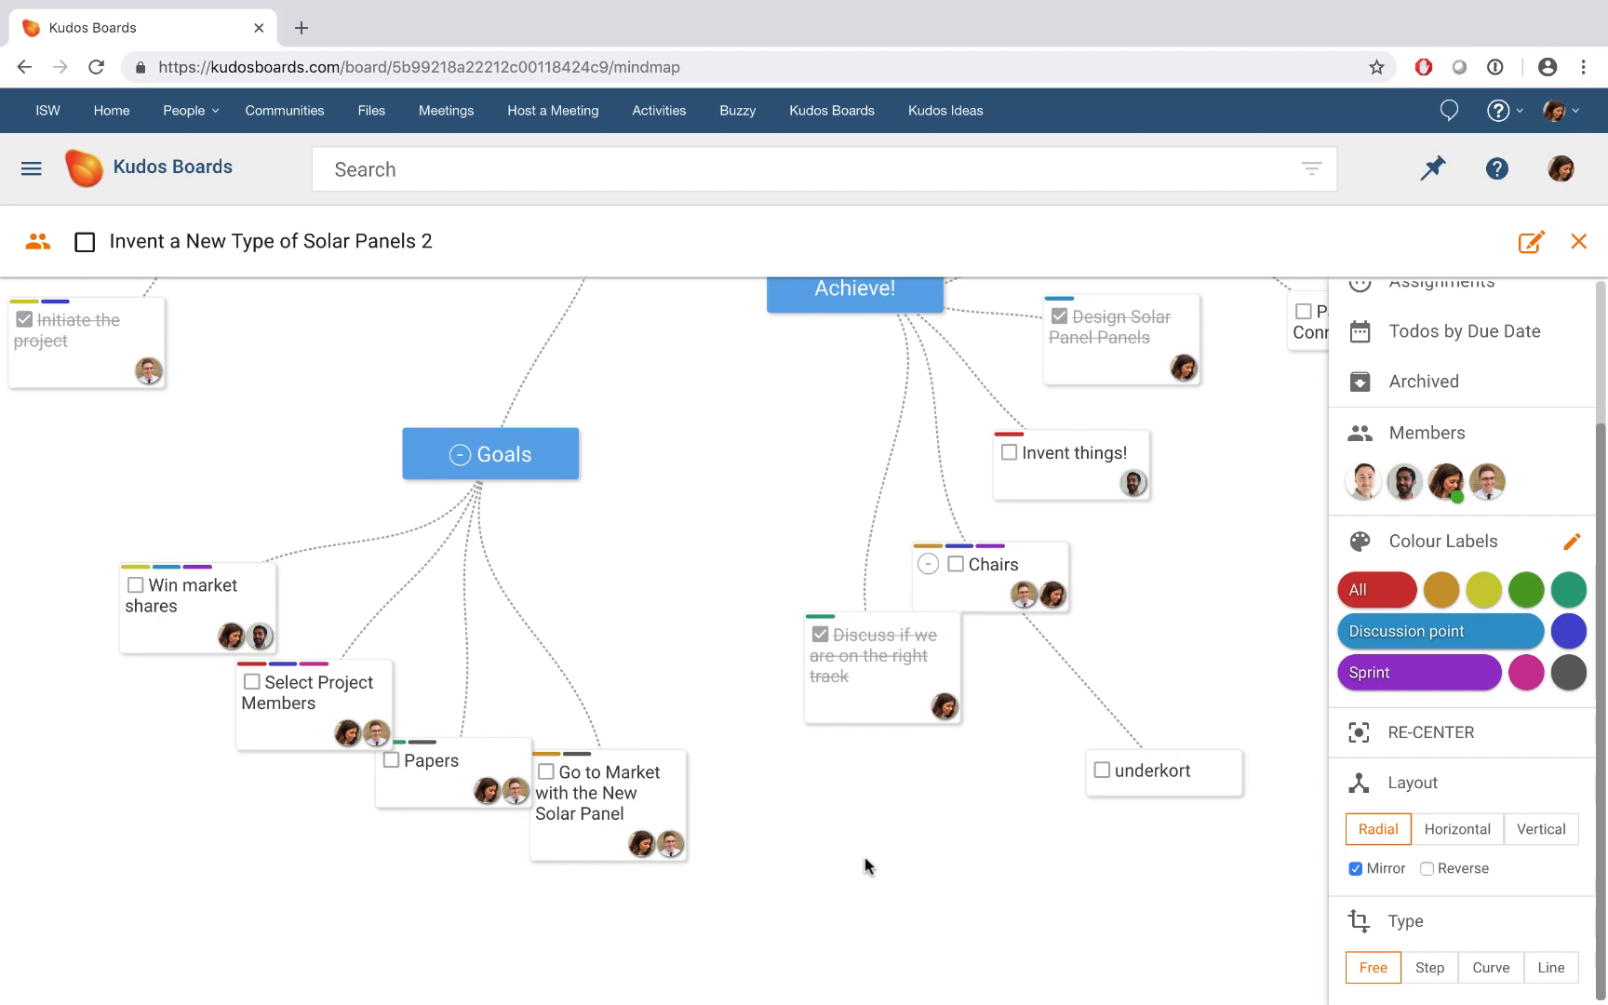
mouse_move(784, 856)
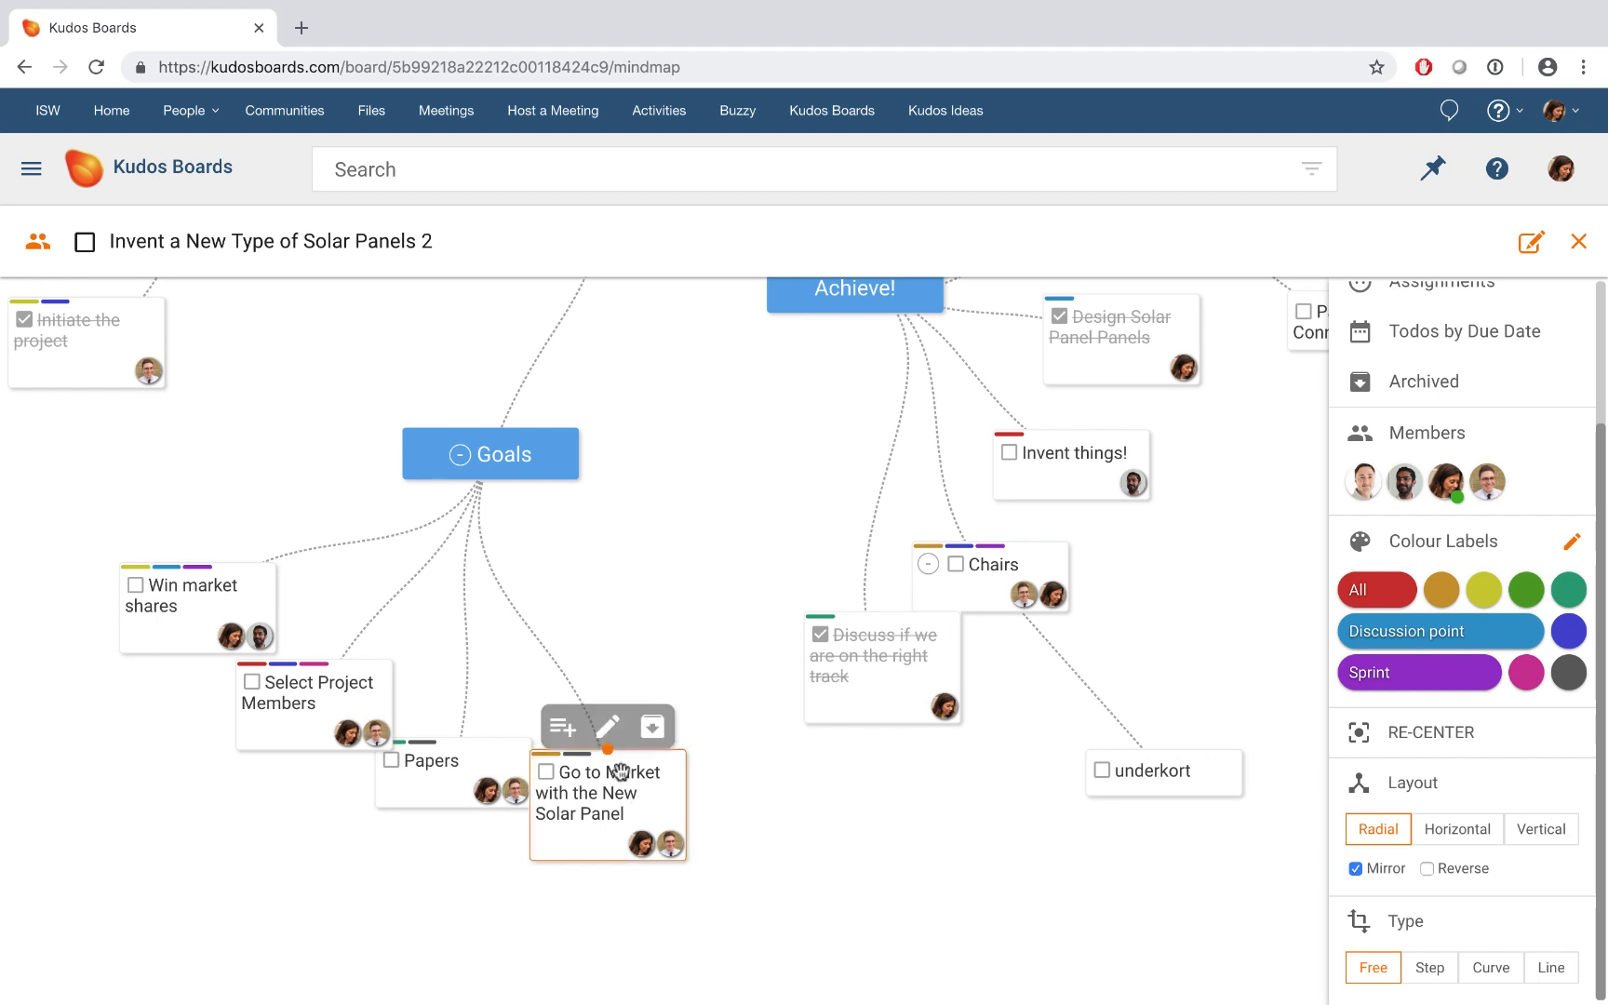
mouse_move(617, 750)
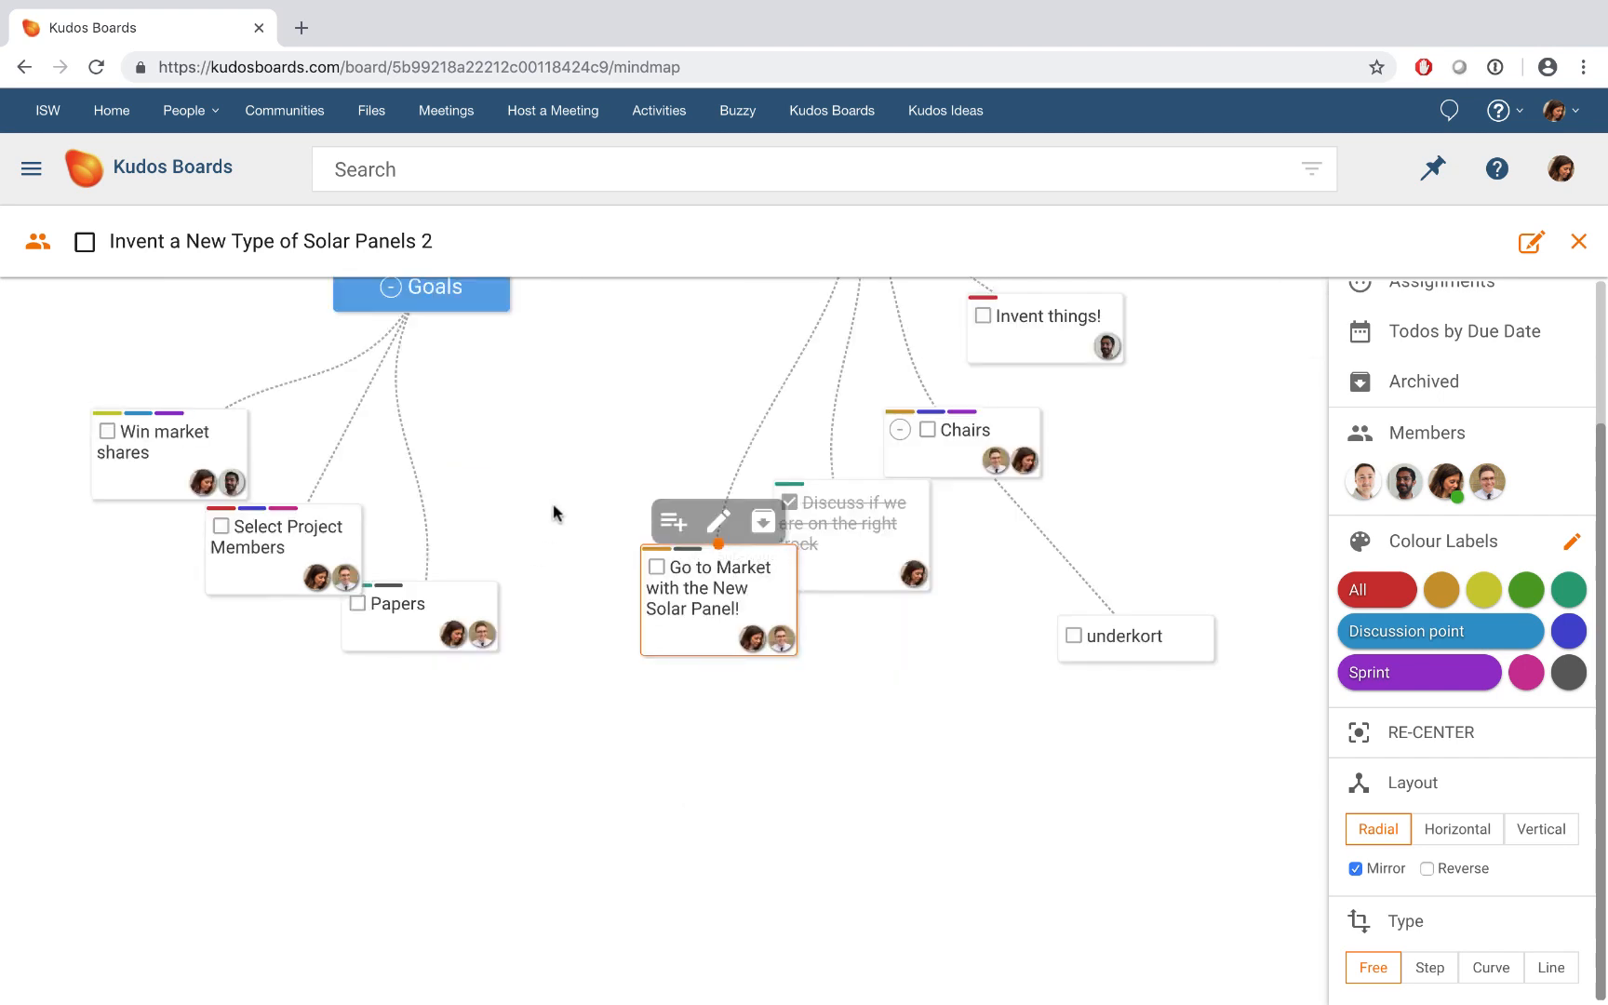
- Start a sub-node named 'New c' under the Go to Market card
click(672, 523)
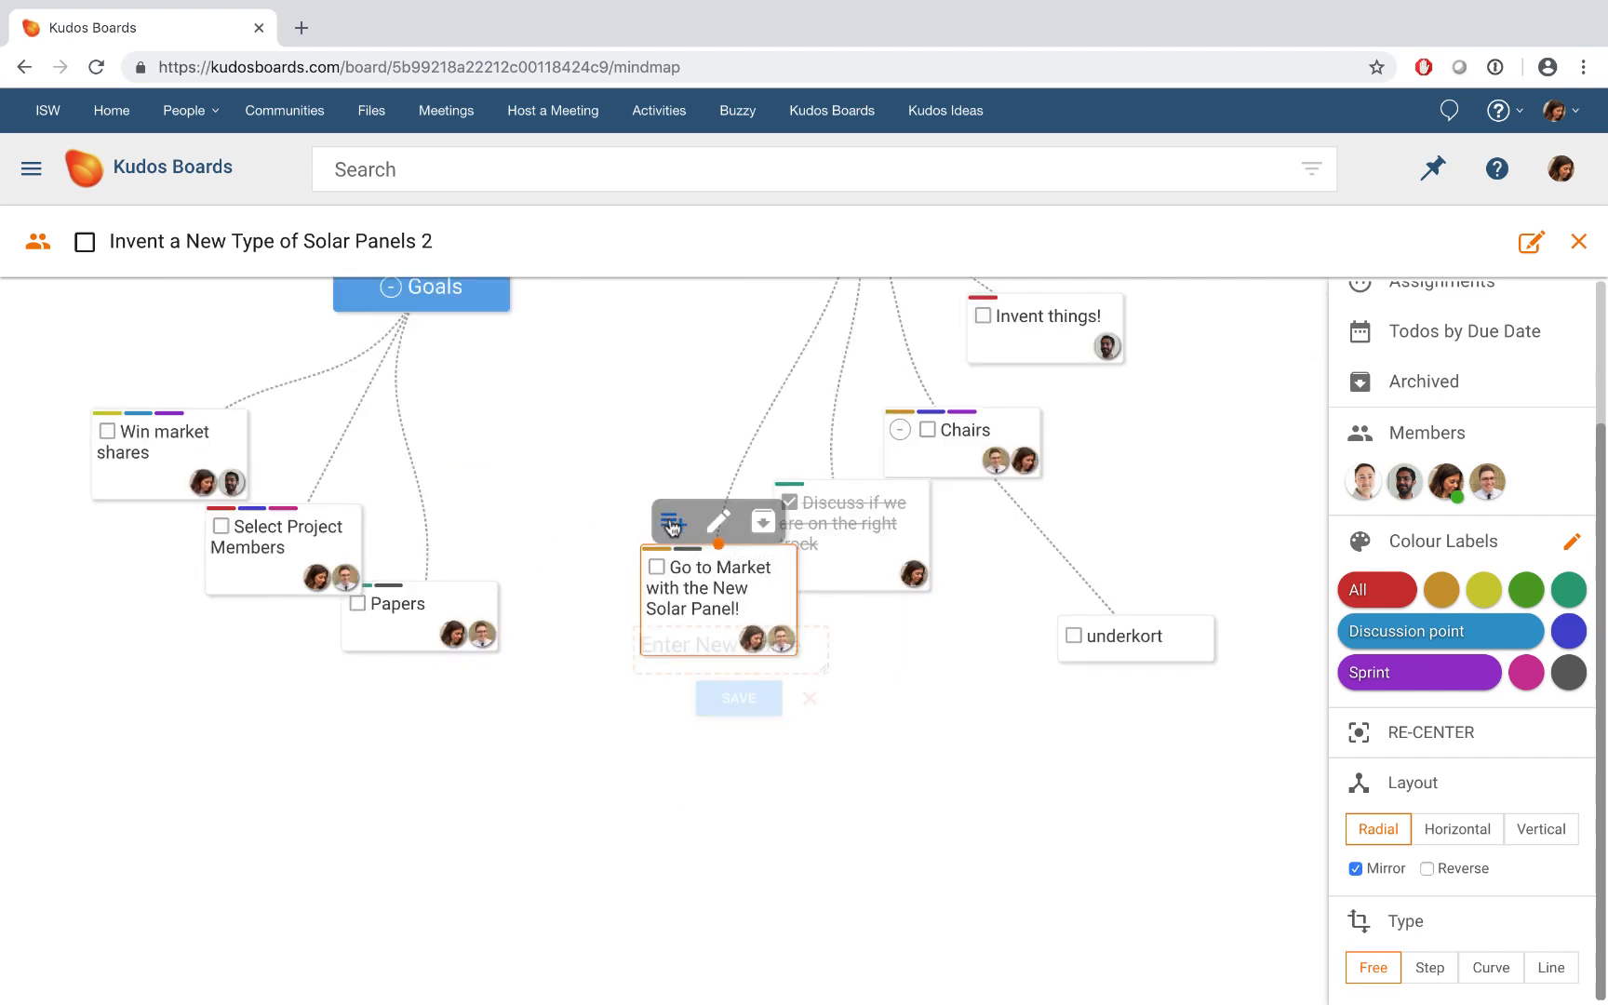
text(New c)
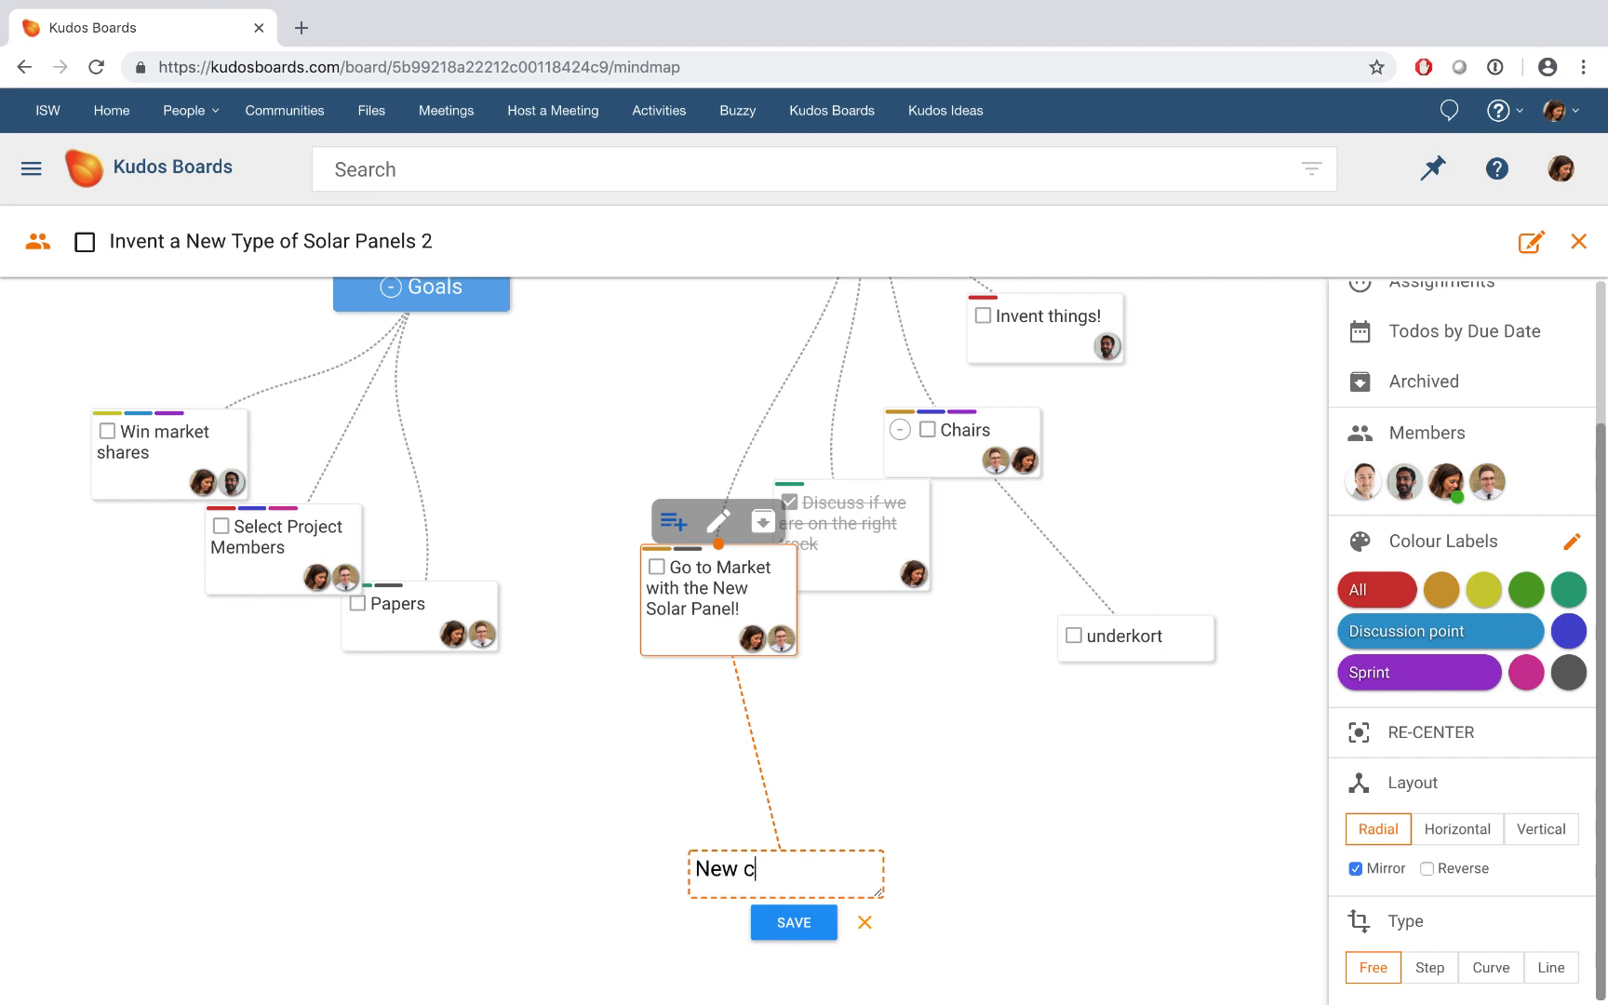
click(791, 921)
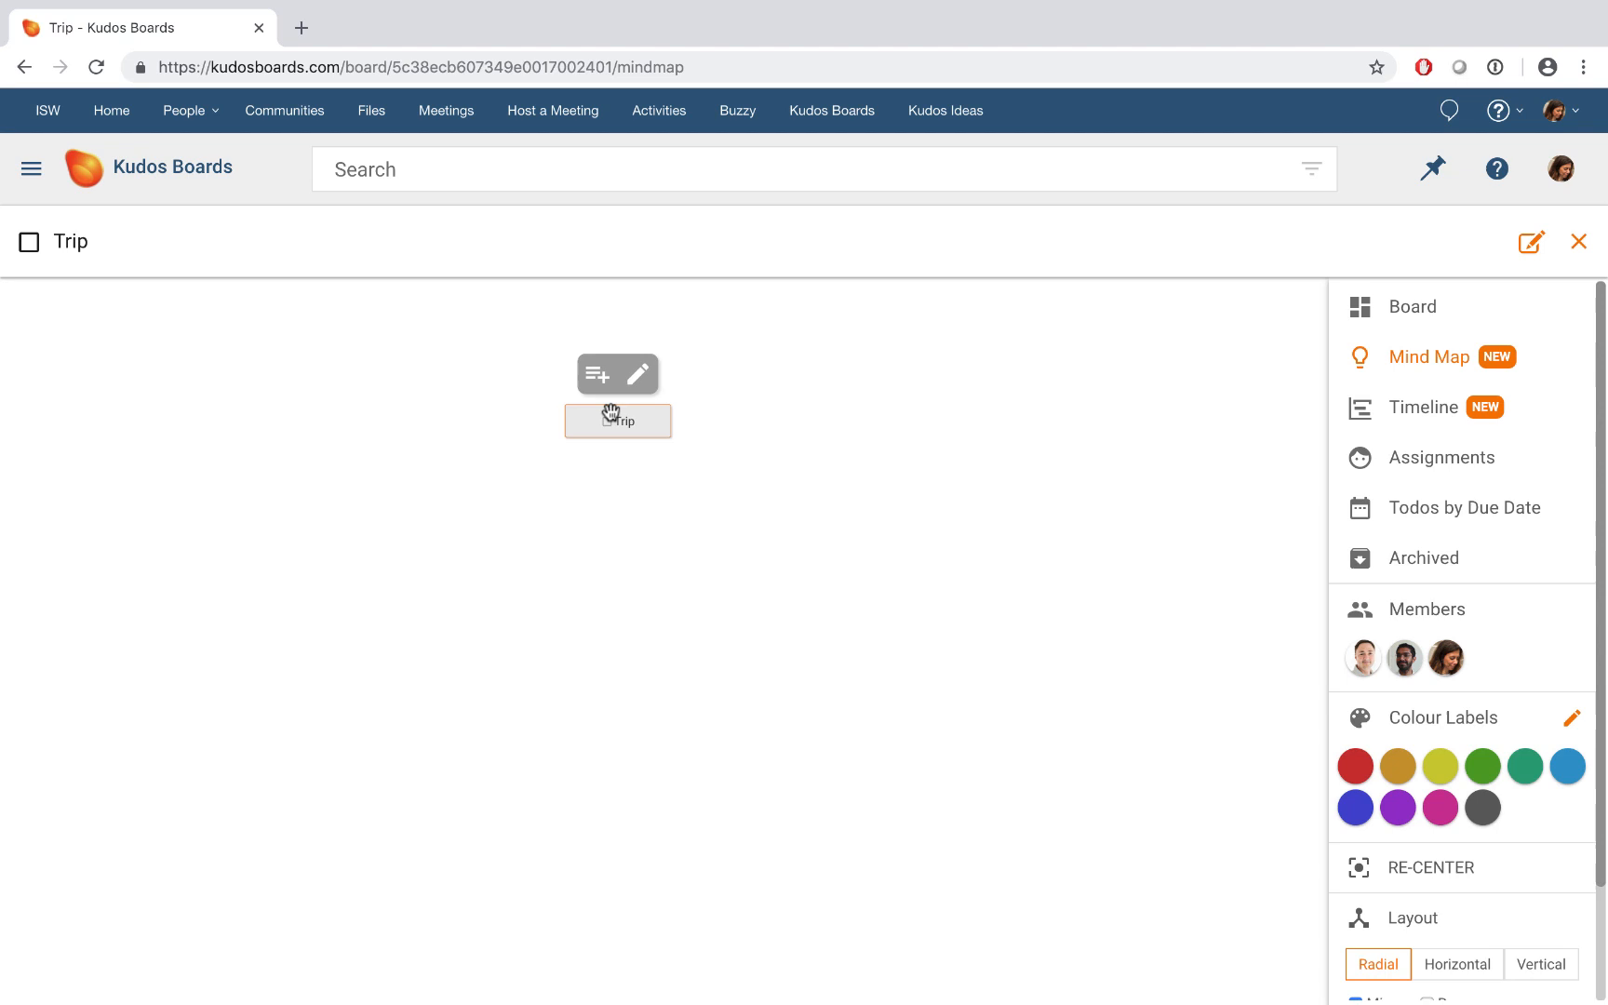
mouse_move(595, 374)
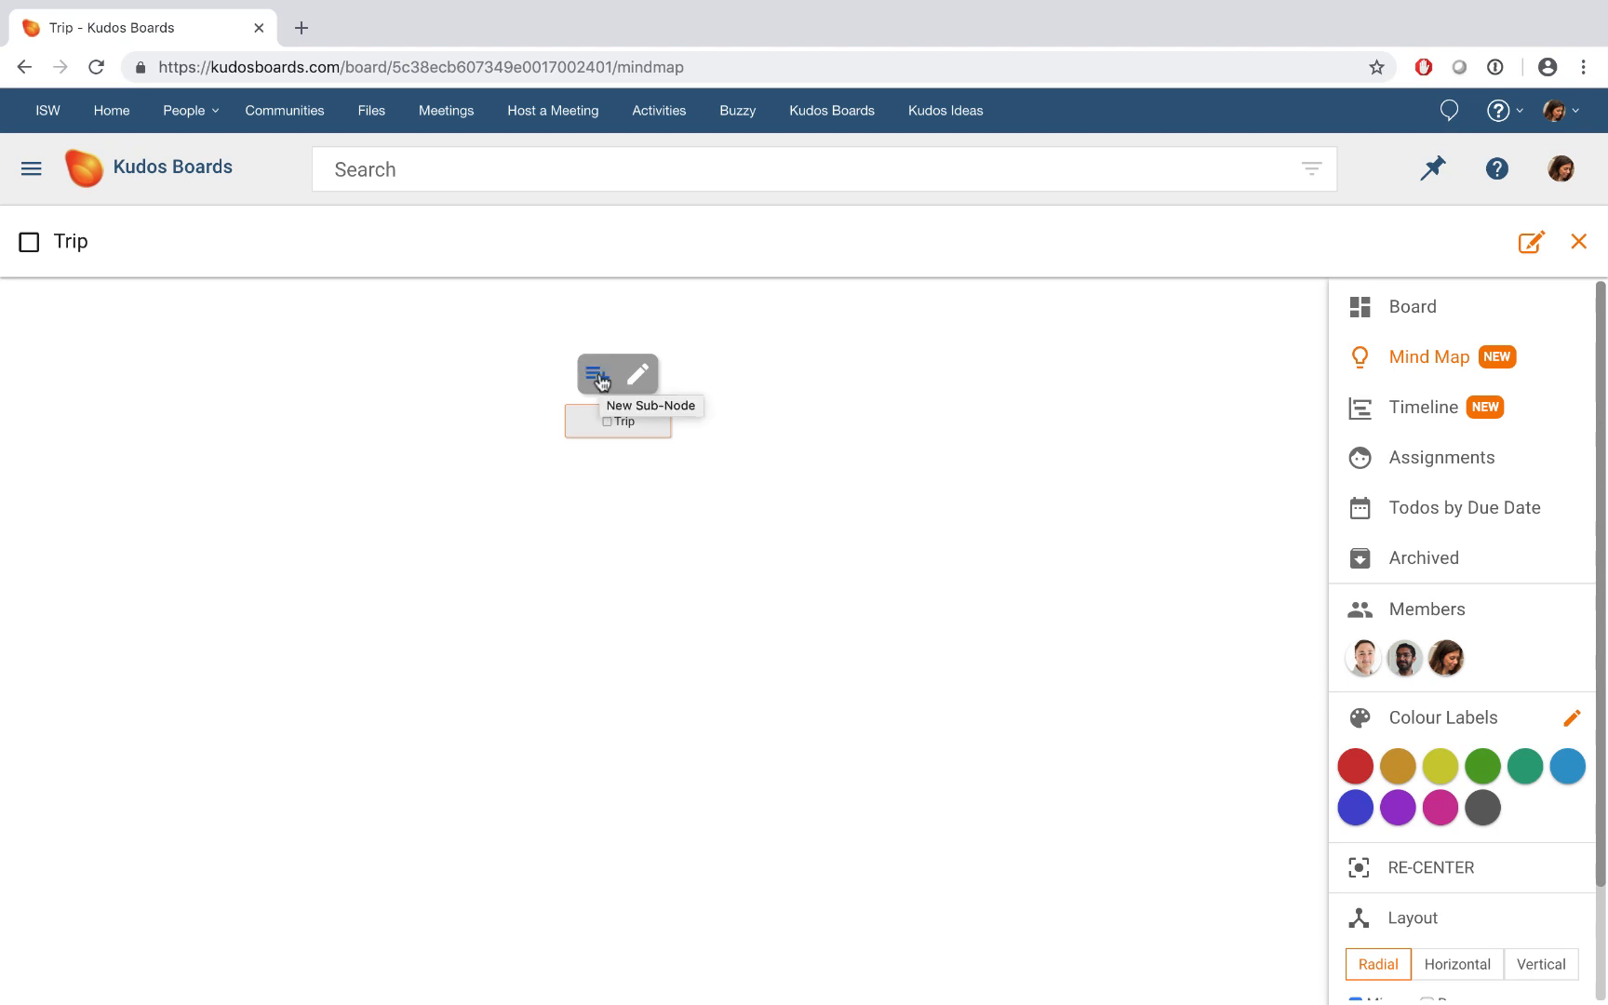
- Add a Meetings list node under Trip and begin typing a Shopping node
click(596, 374)
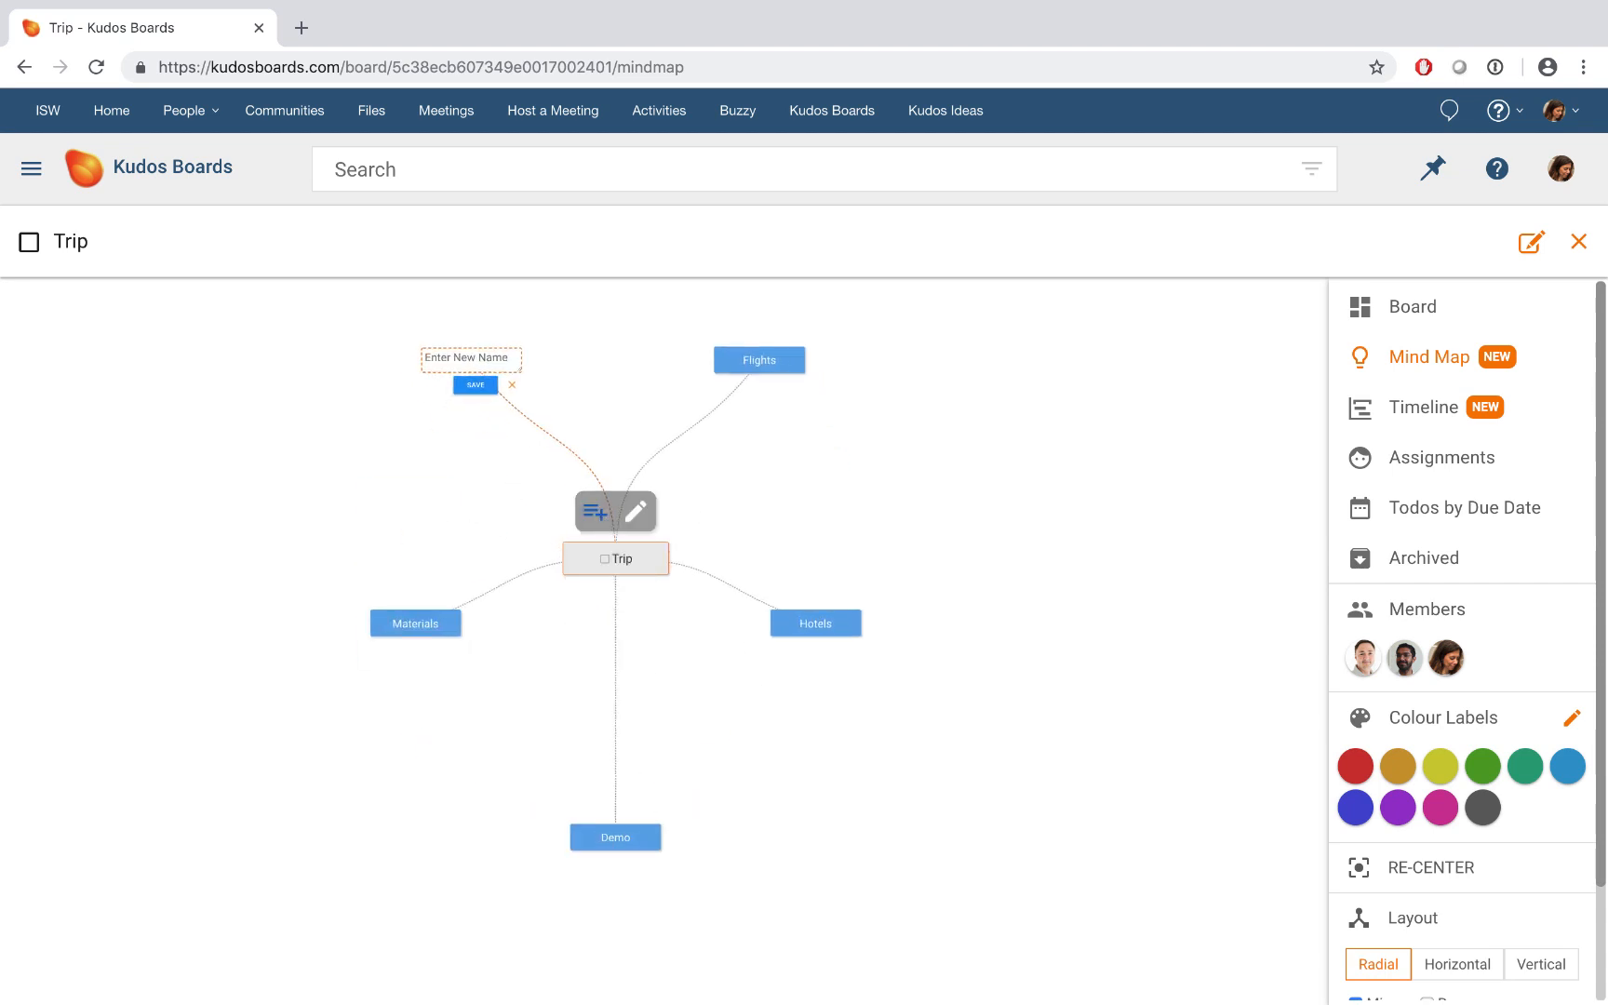
text(Meetings)
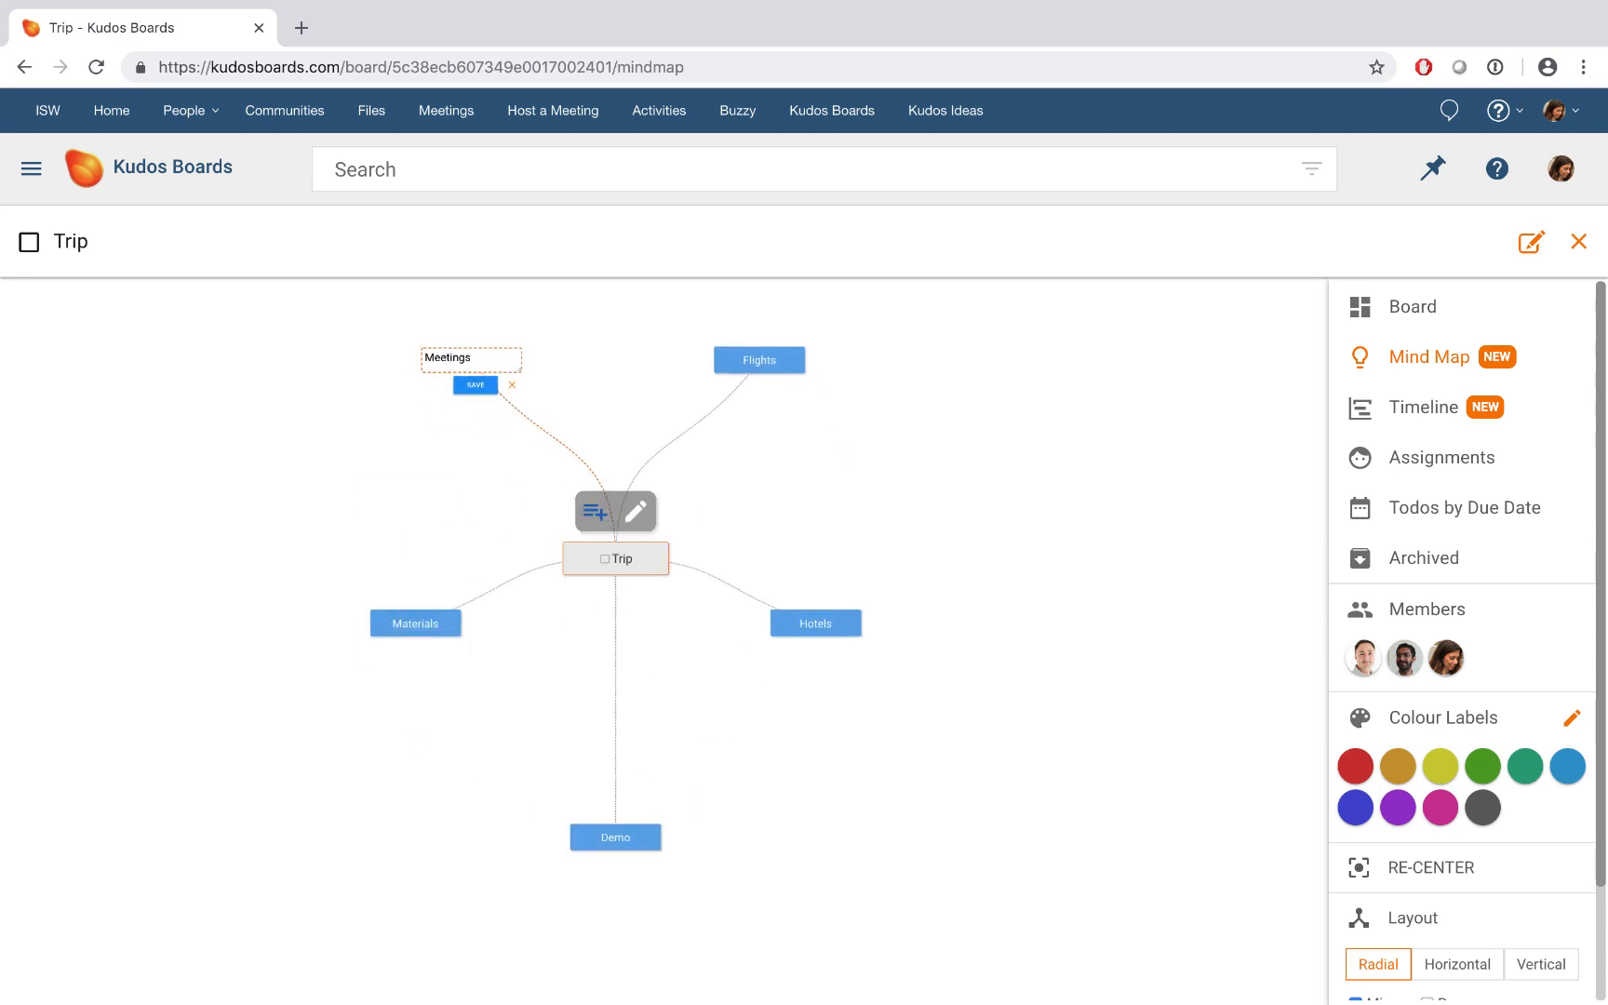
text(Shopping)
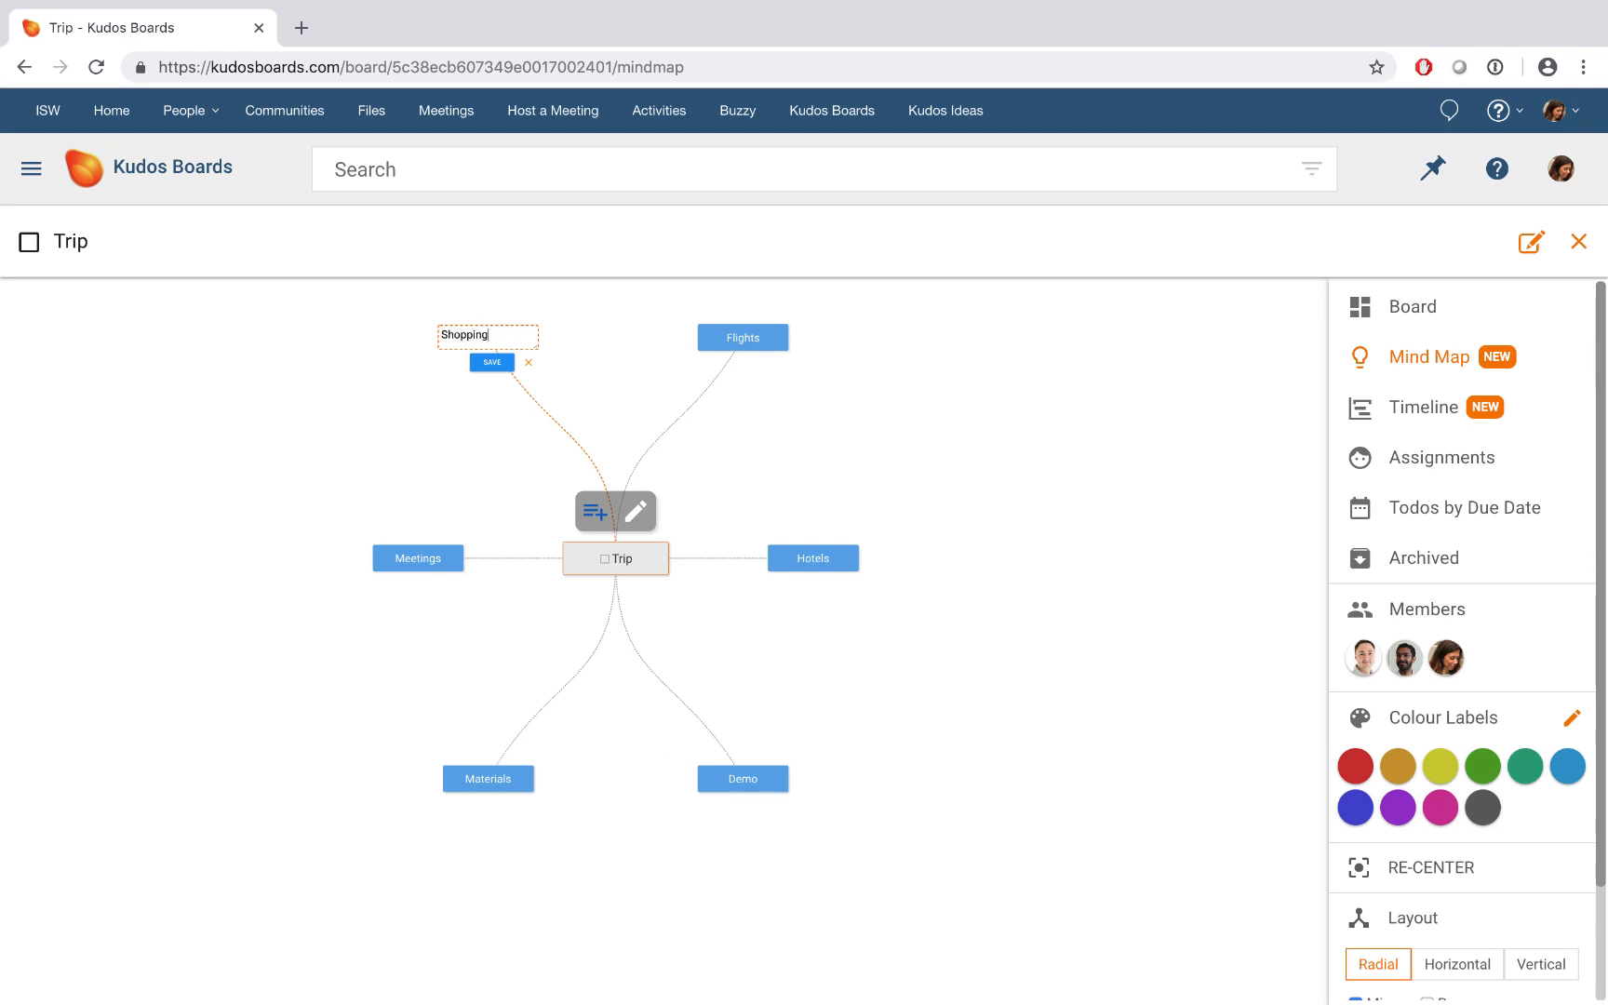
- Save the Shopping list and add a Giveaway task under Materials, cancelling the empty extra entry
click(492, 363)
text(Bro)
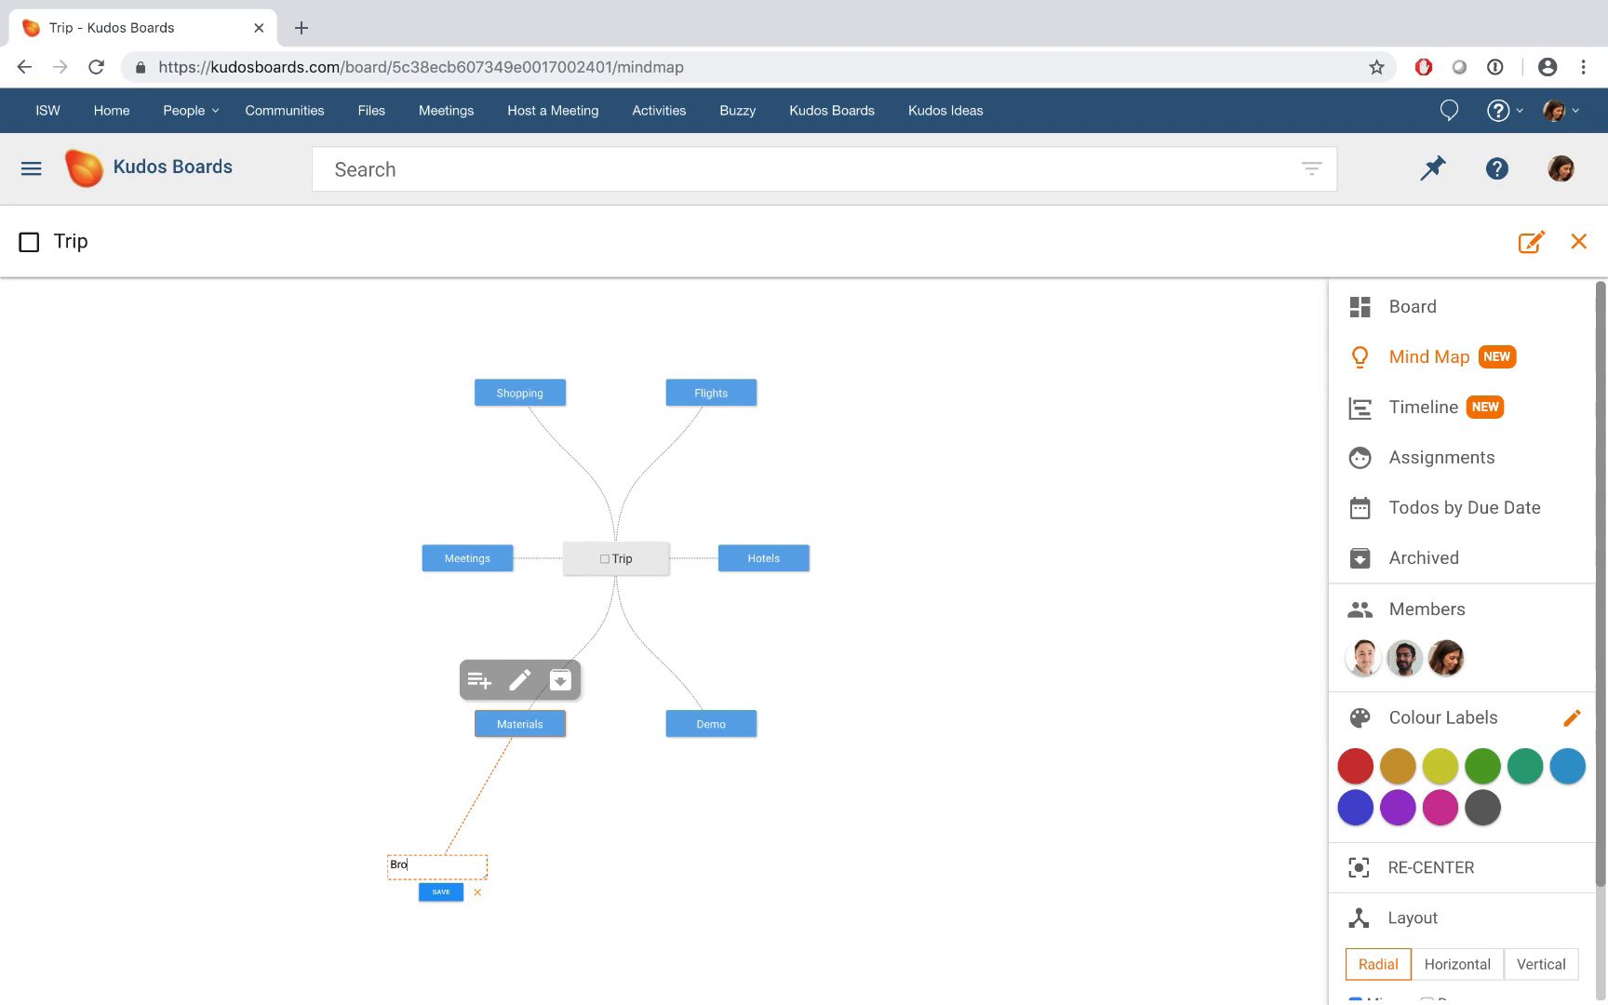
text(Giveaway)
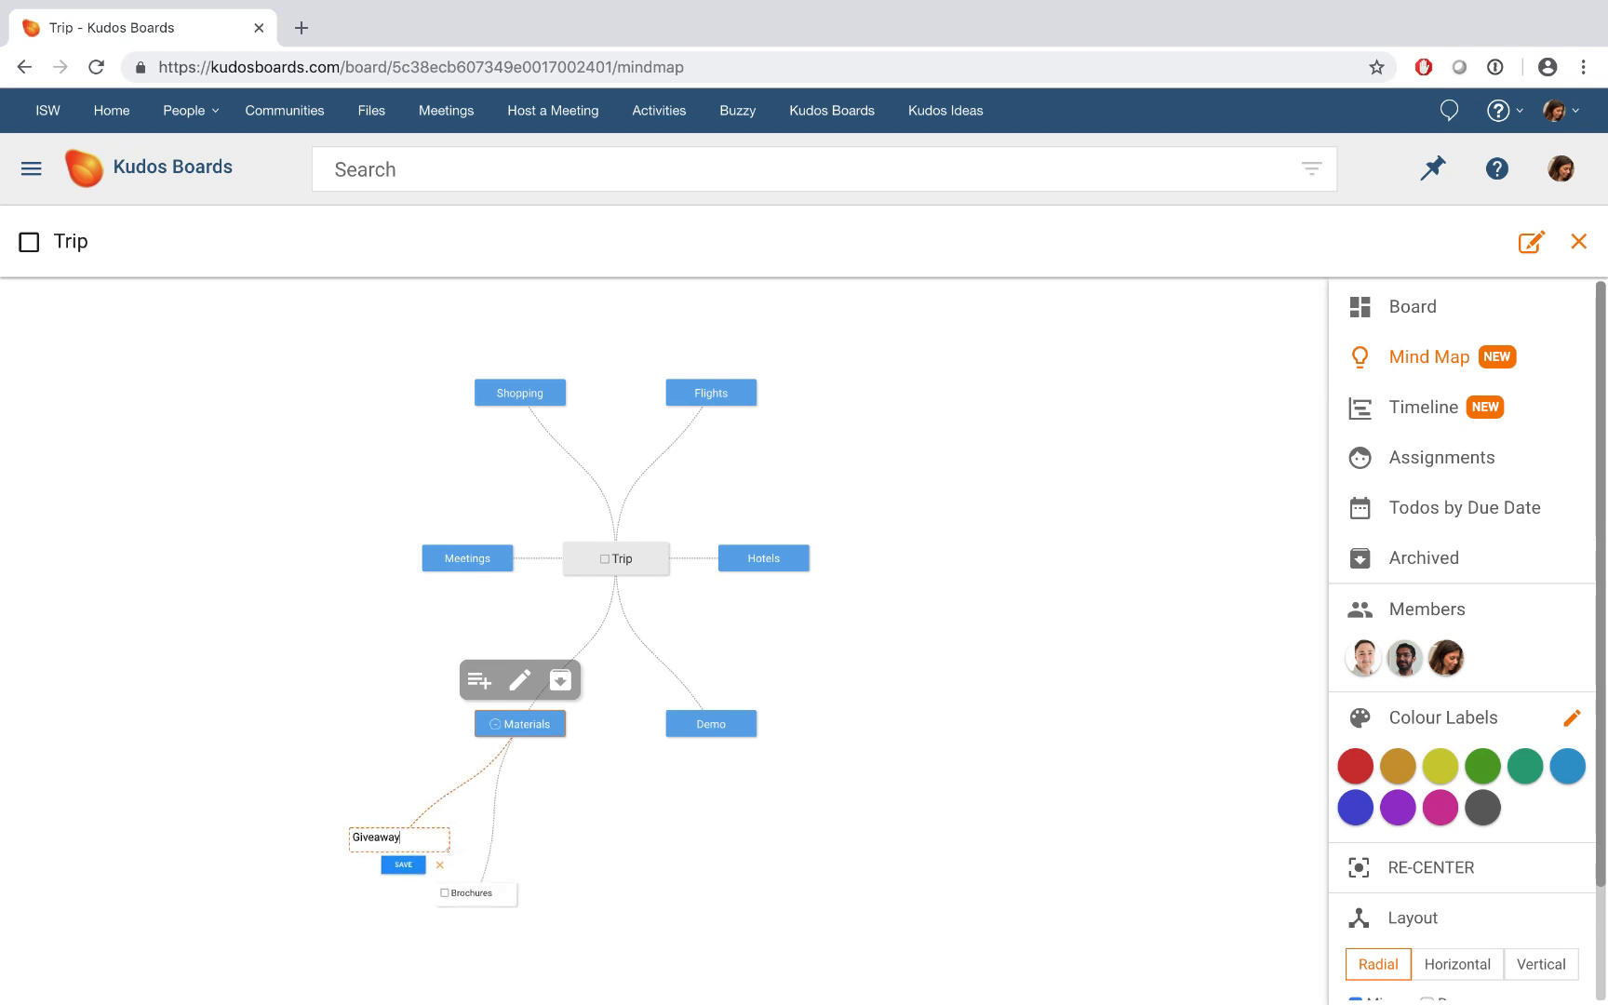
click(402, 865)
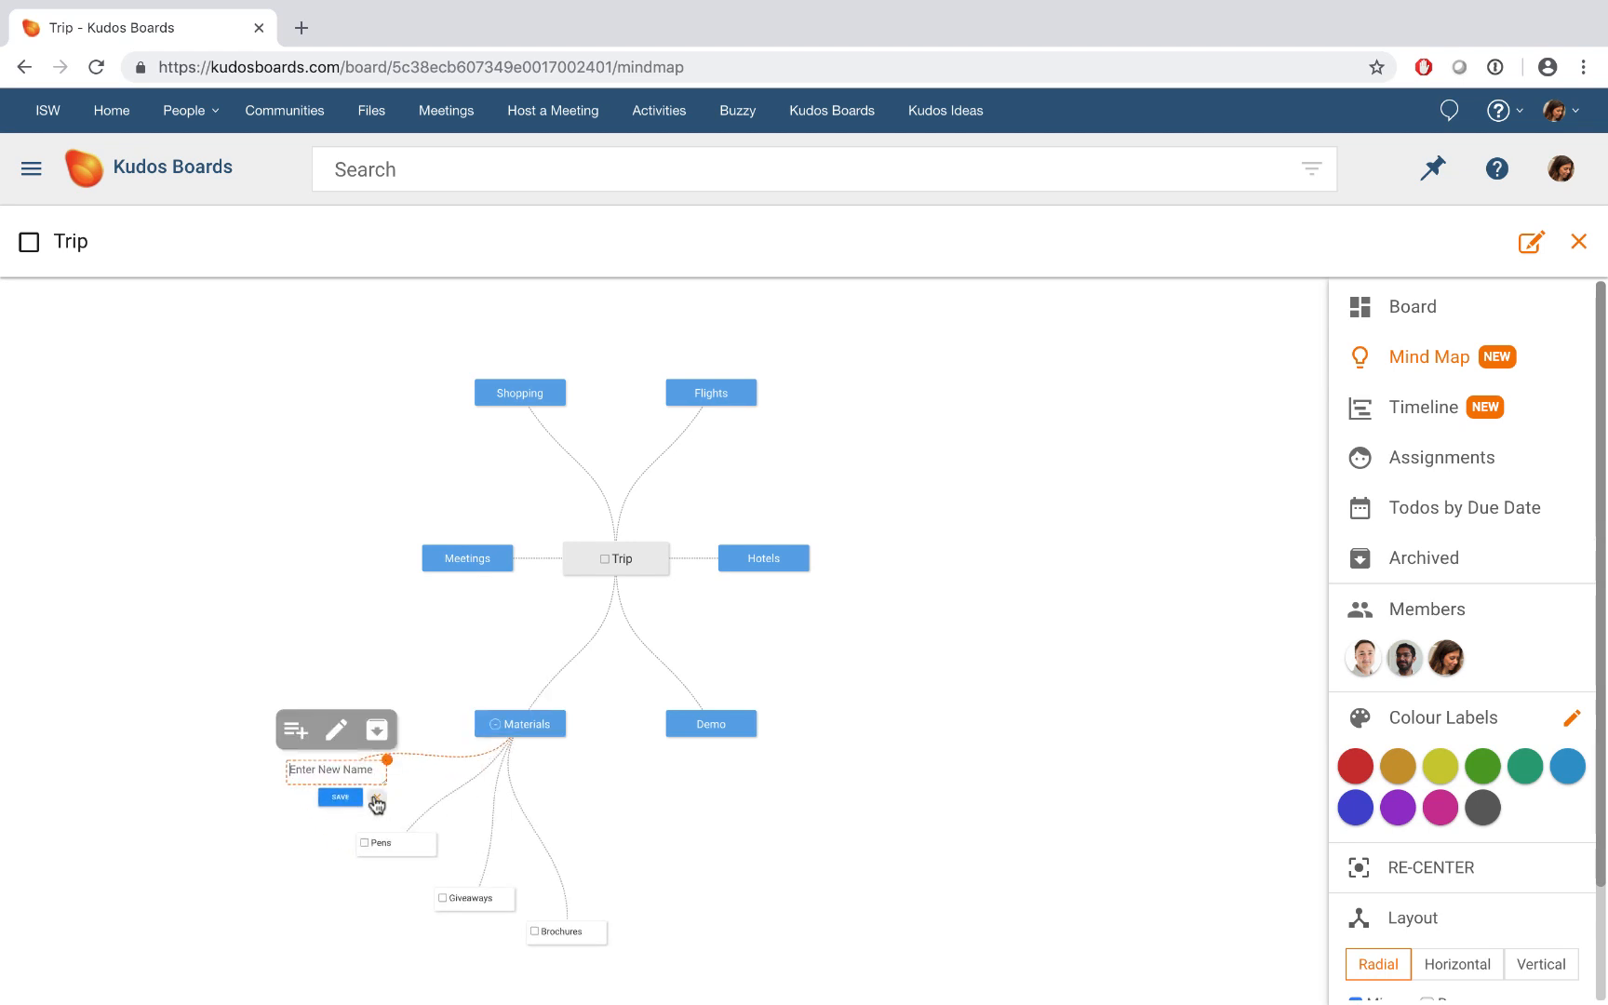
click(709, 722)
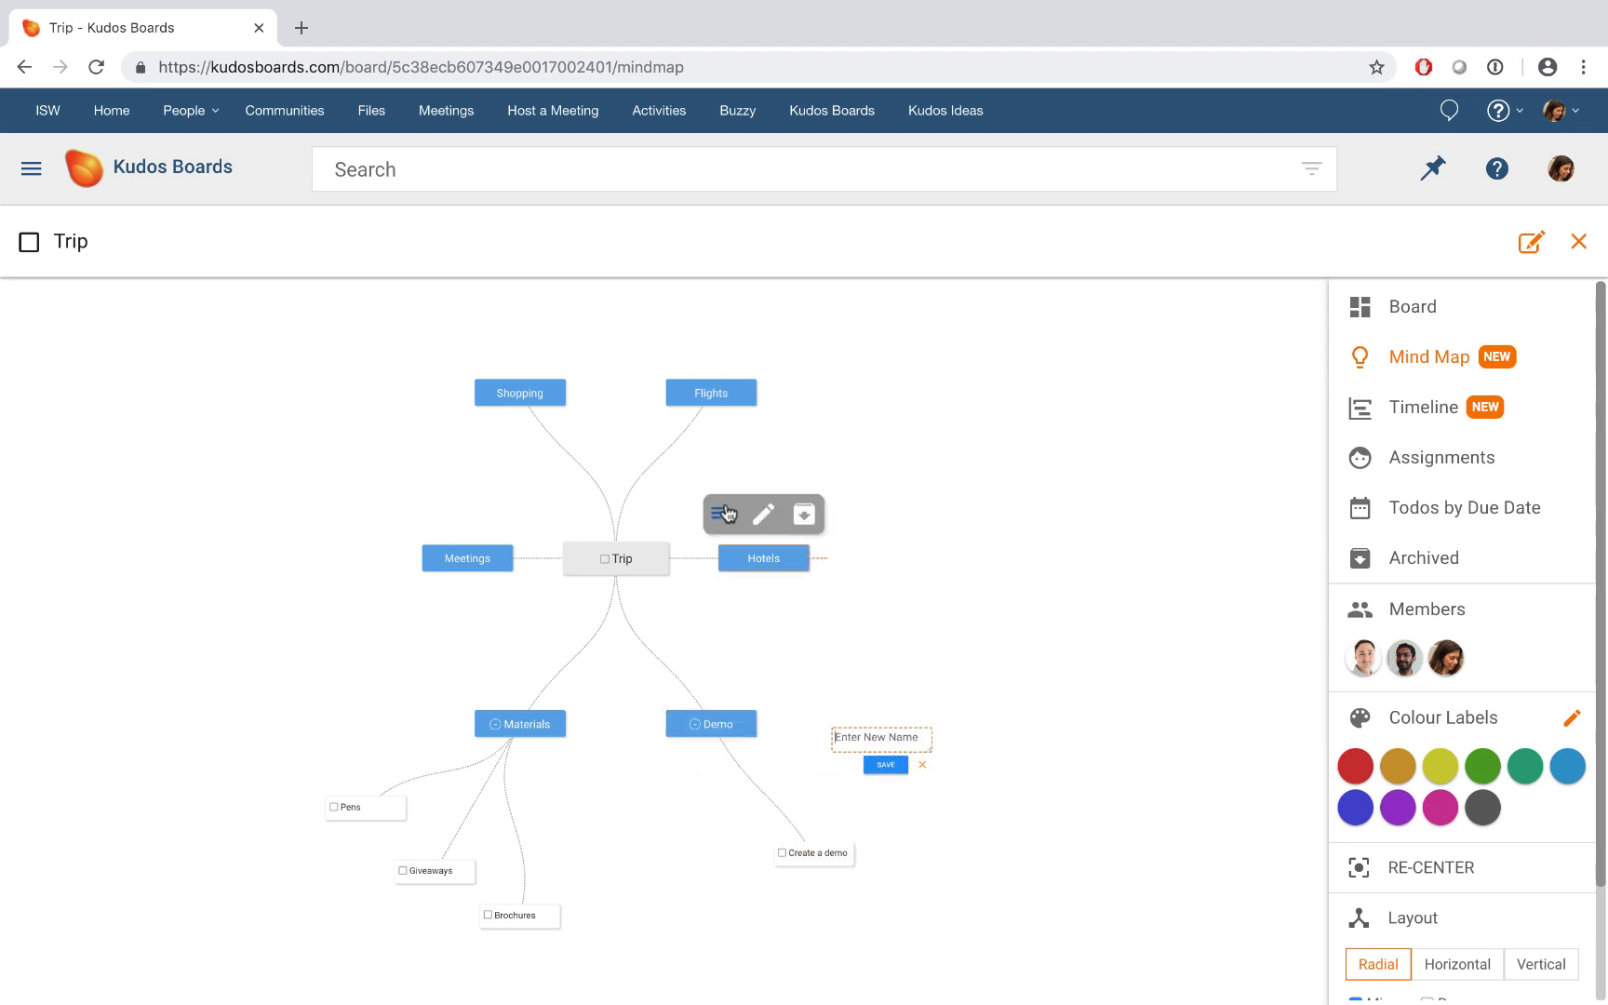
- Add the Book hotels and Book flights tasks under their lists
text(Book hotel)
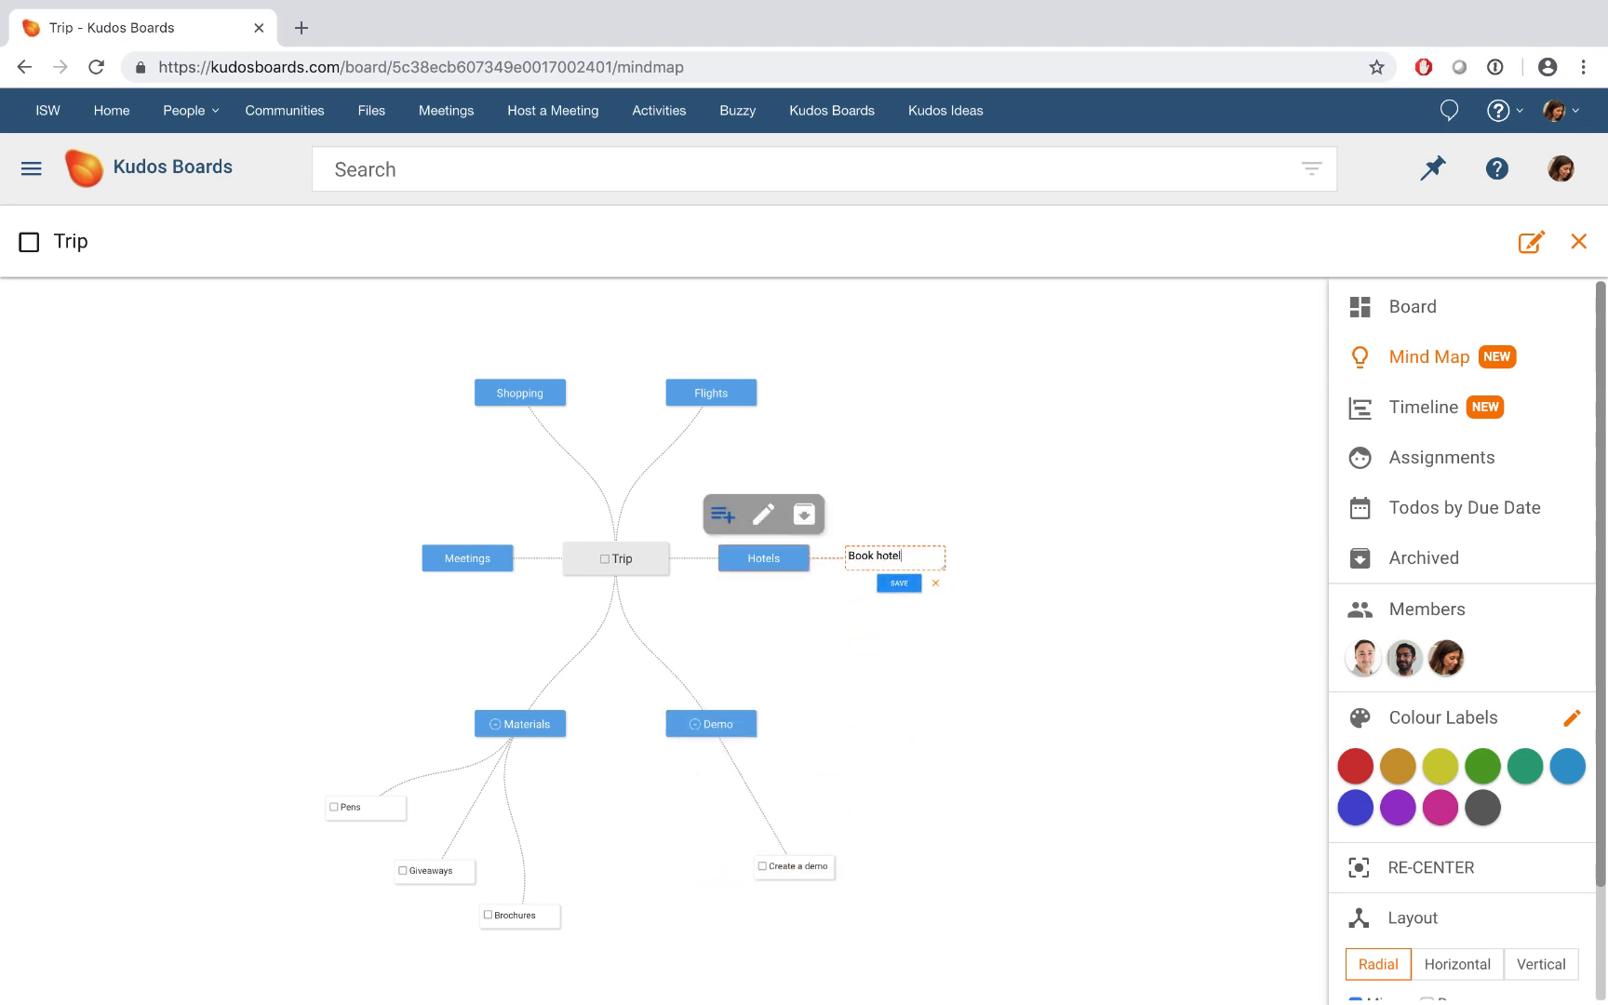
click(899, 582)
text(Book f)
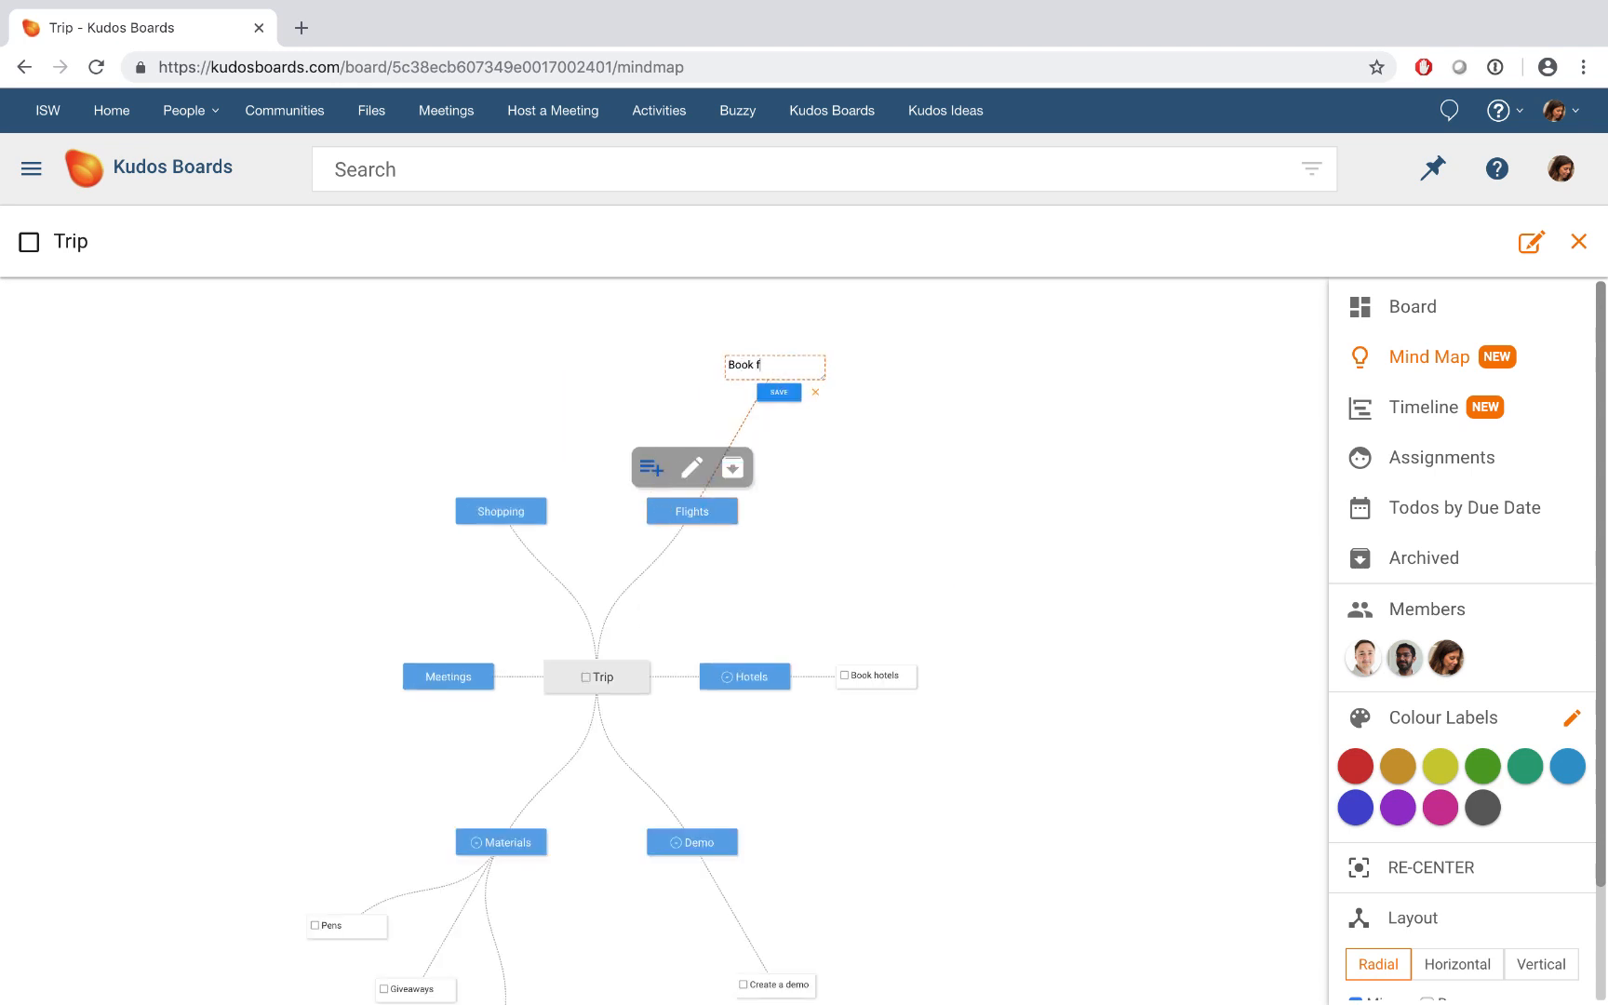
click(778, 393)
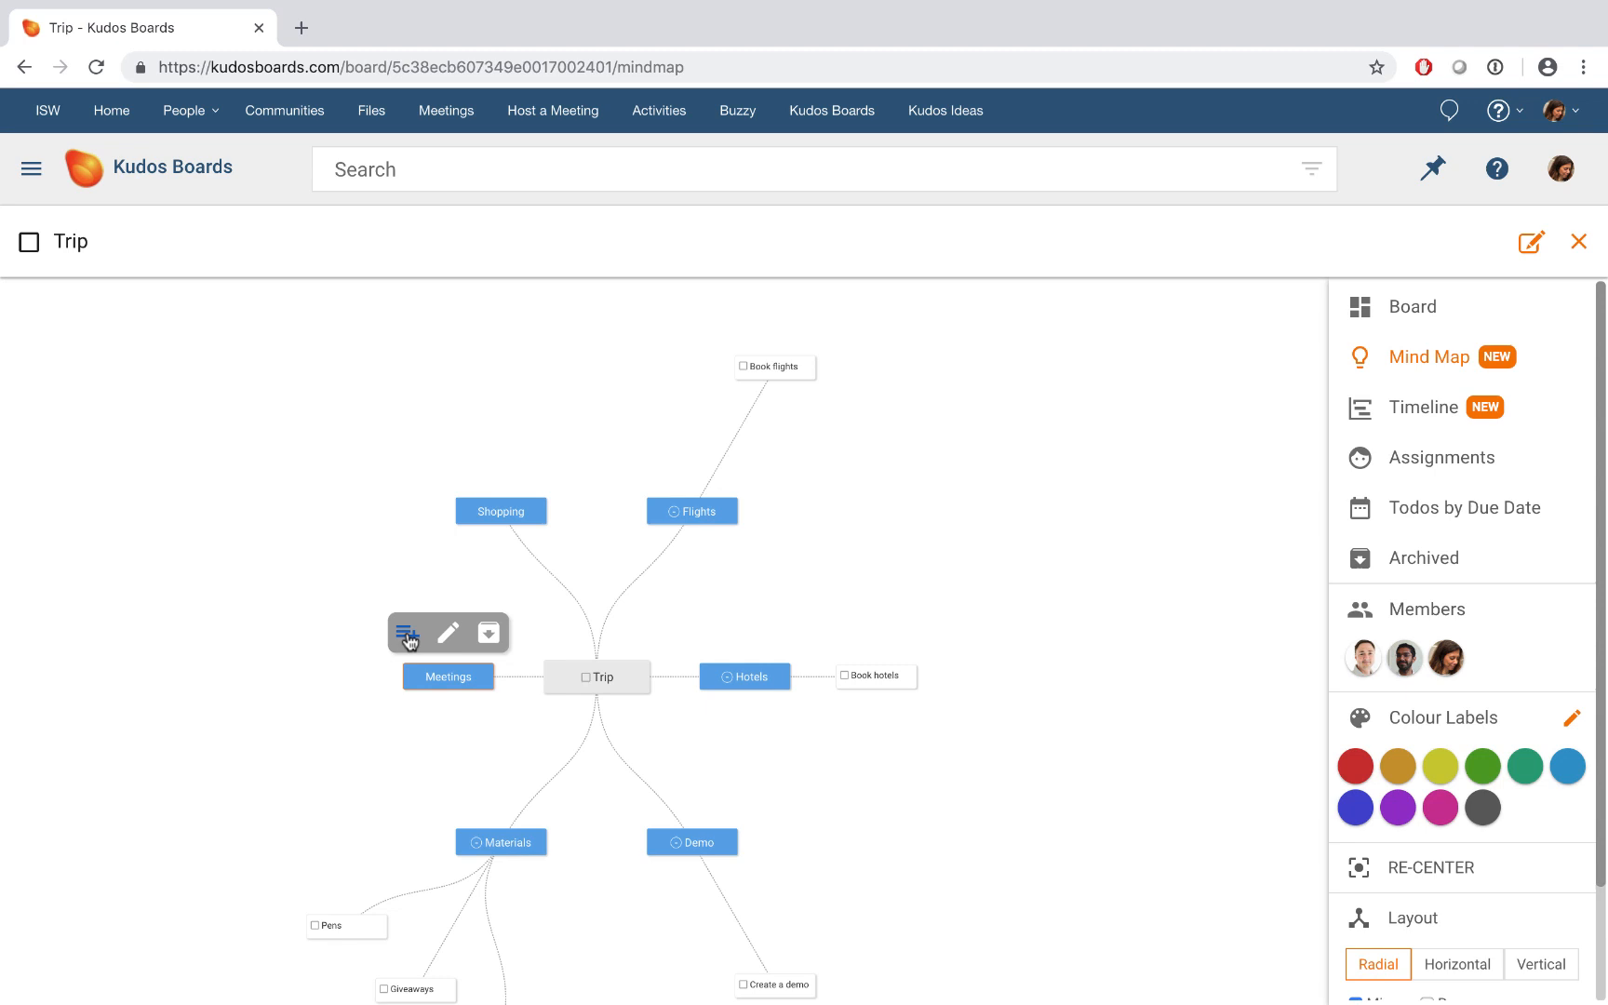
- Add a task under Meetings and a 'Find' task under Shopping
click(405, 633)
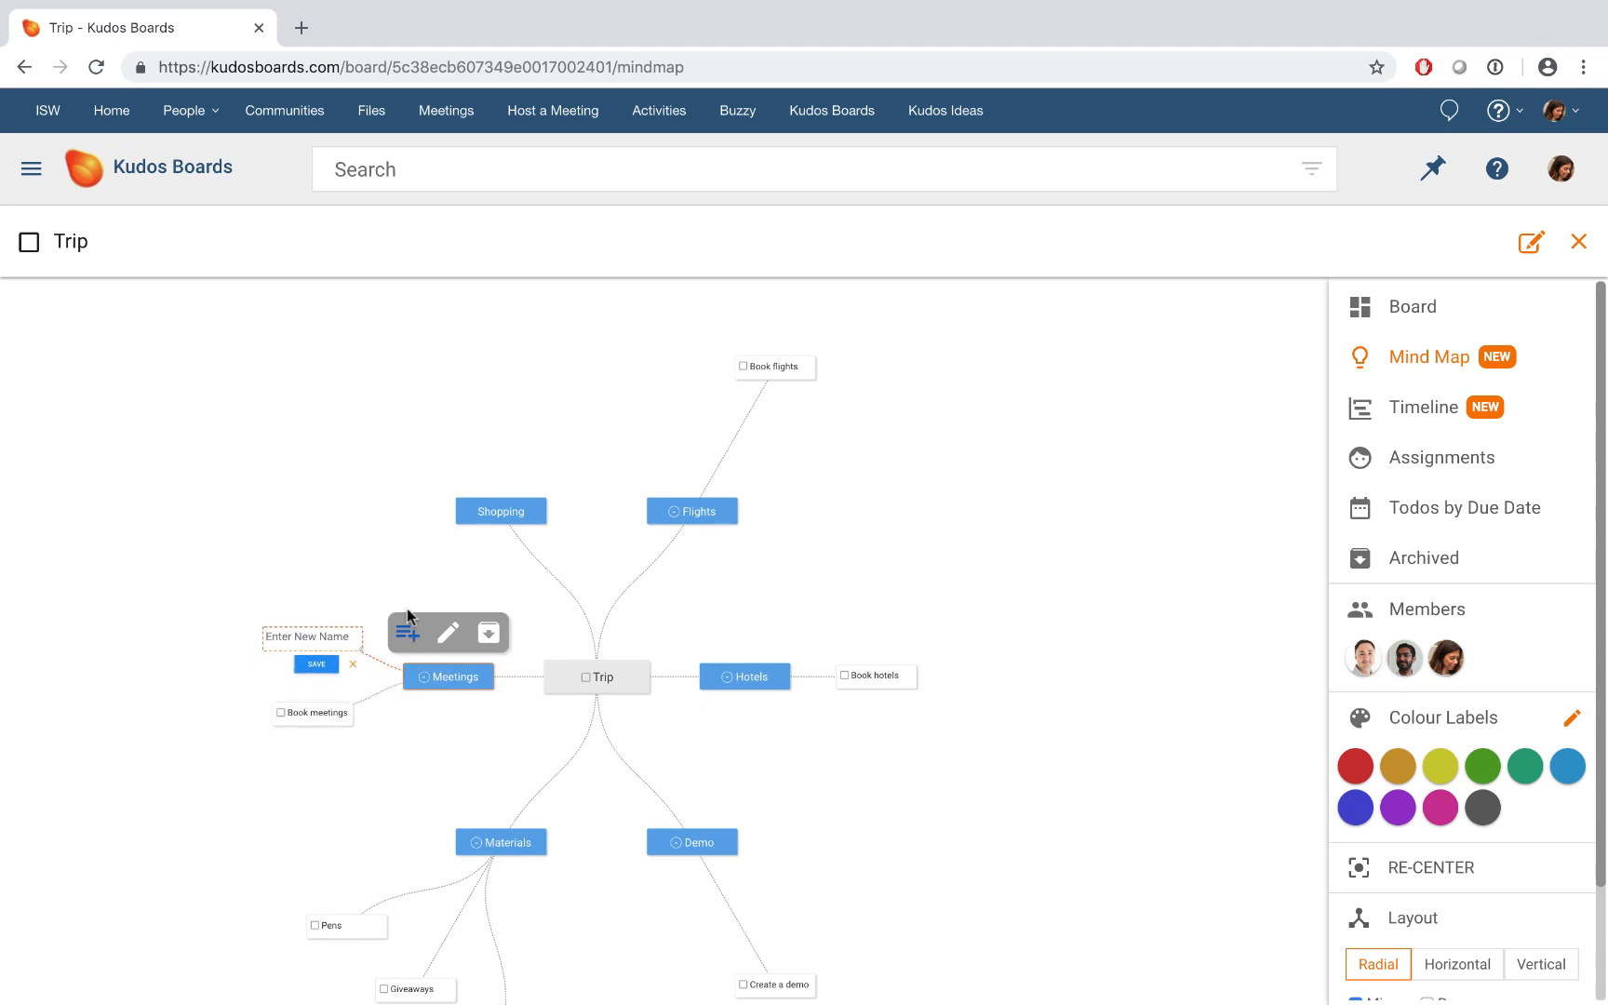
text(Find)
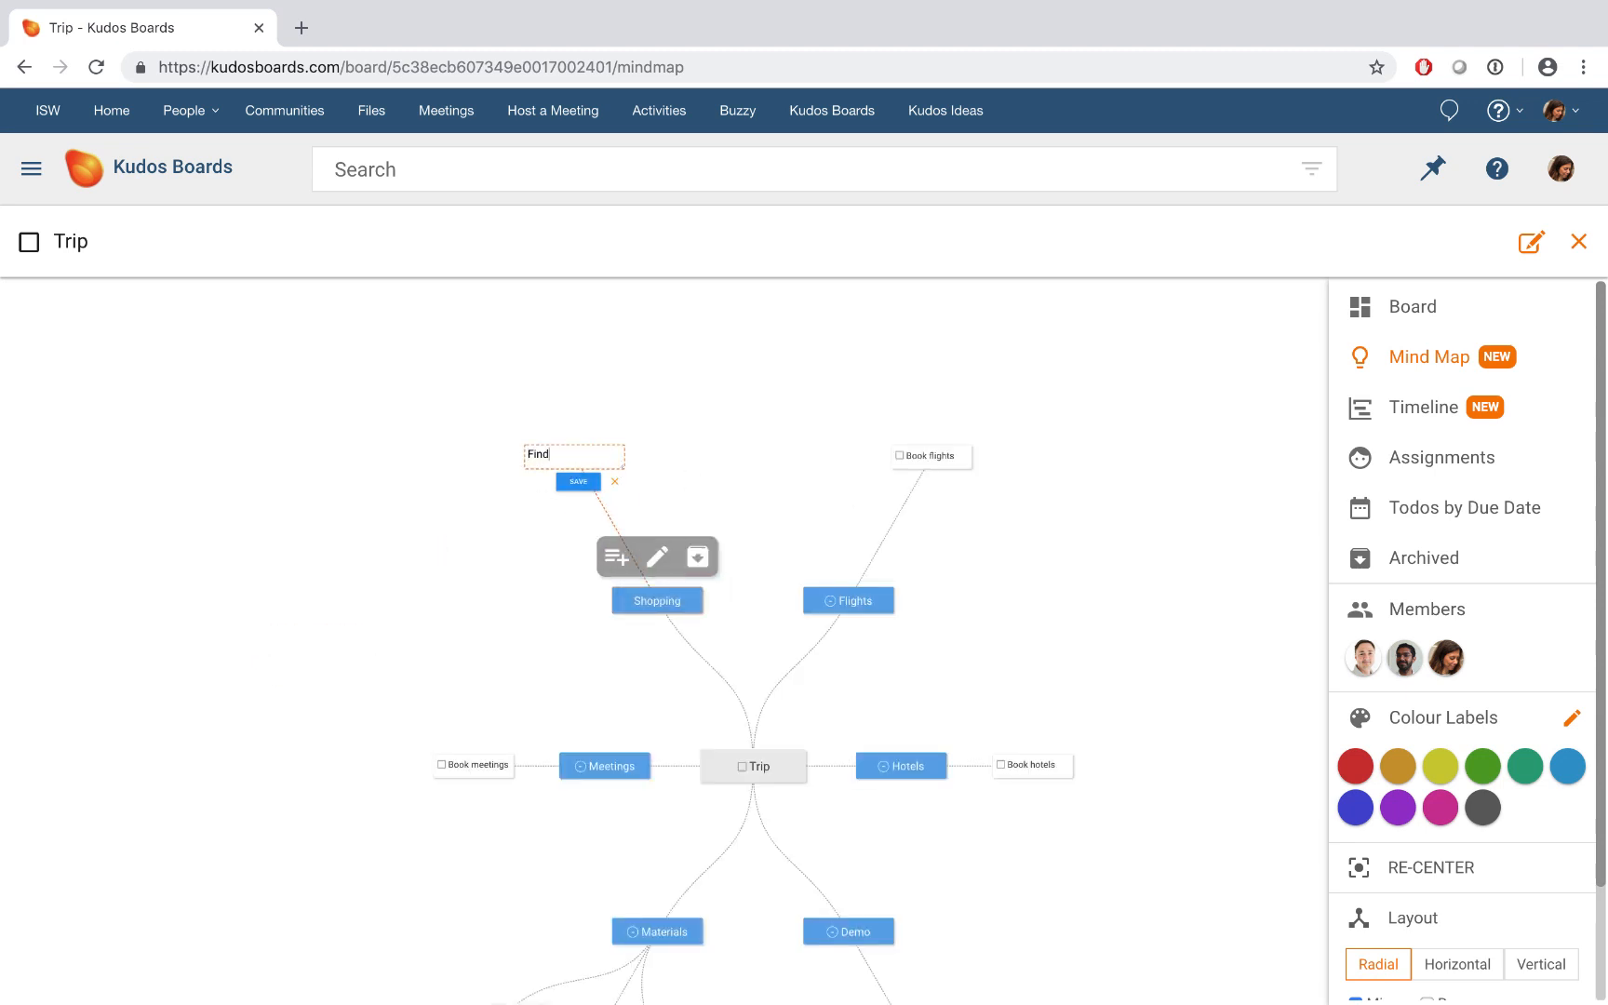
click(1430, 867)
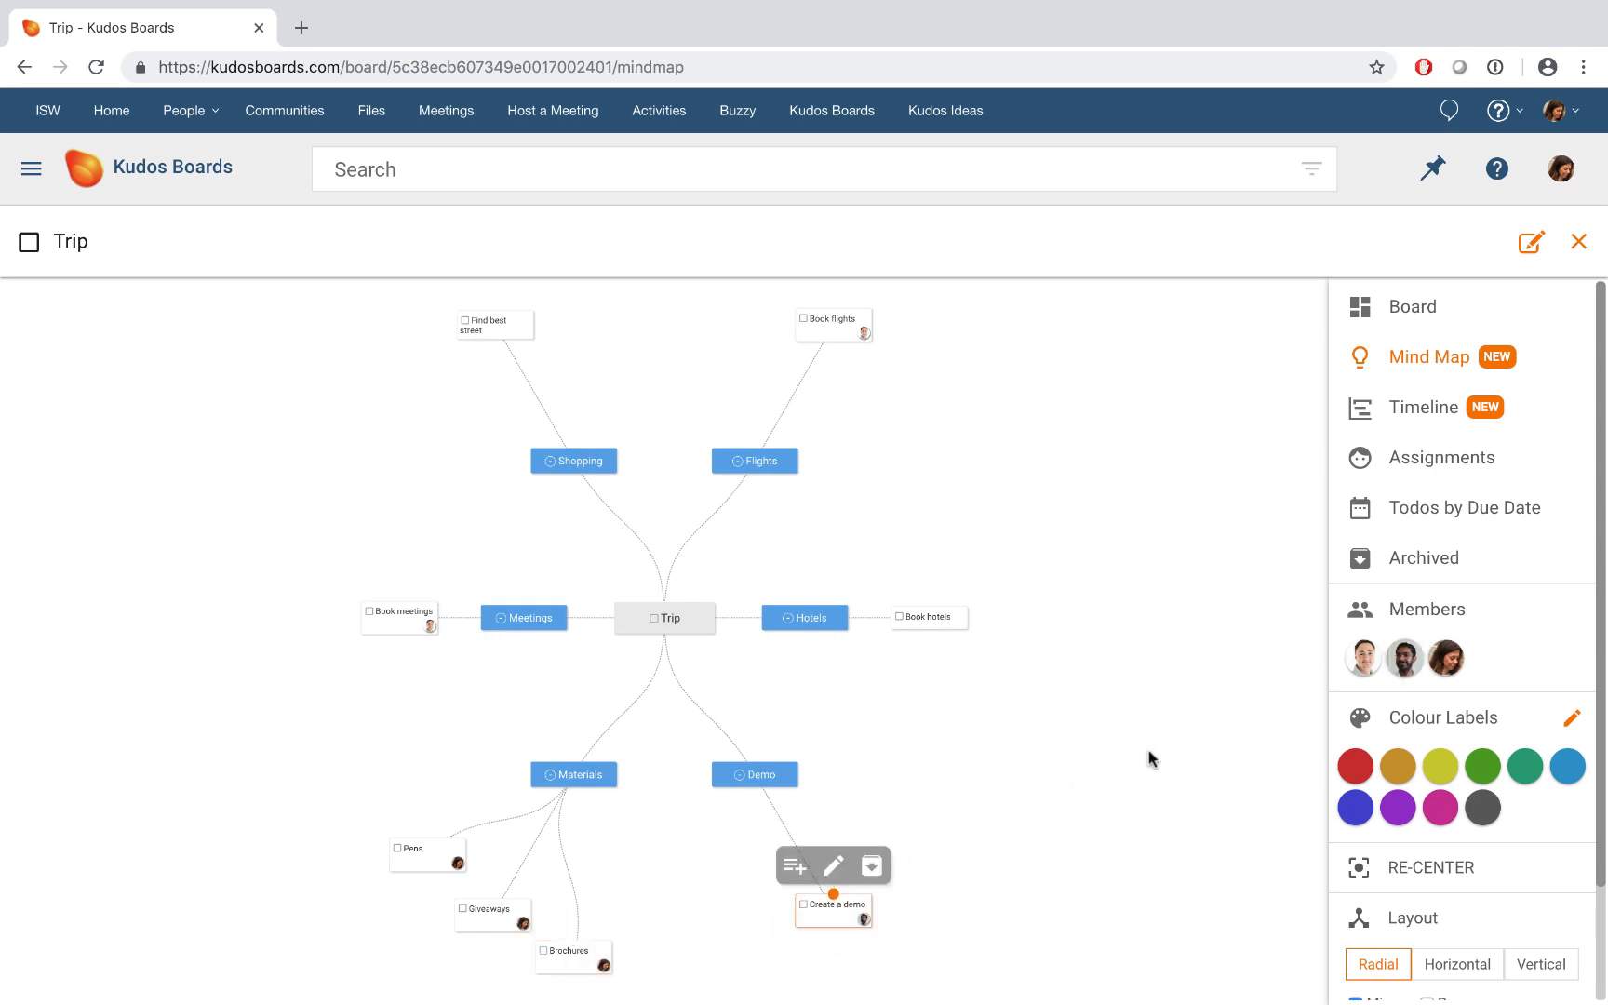
mouse_move(931, 617)
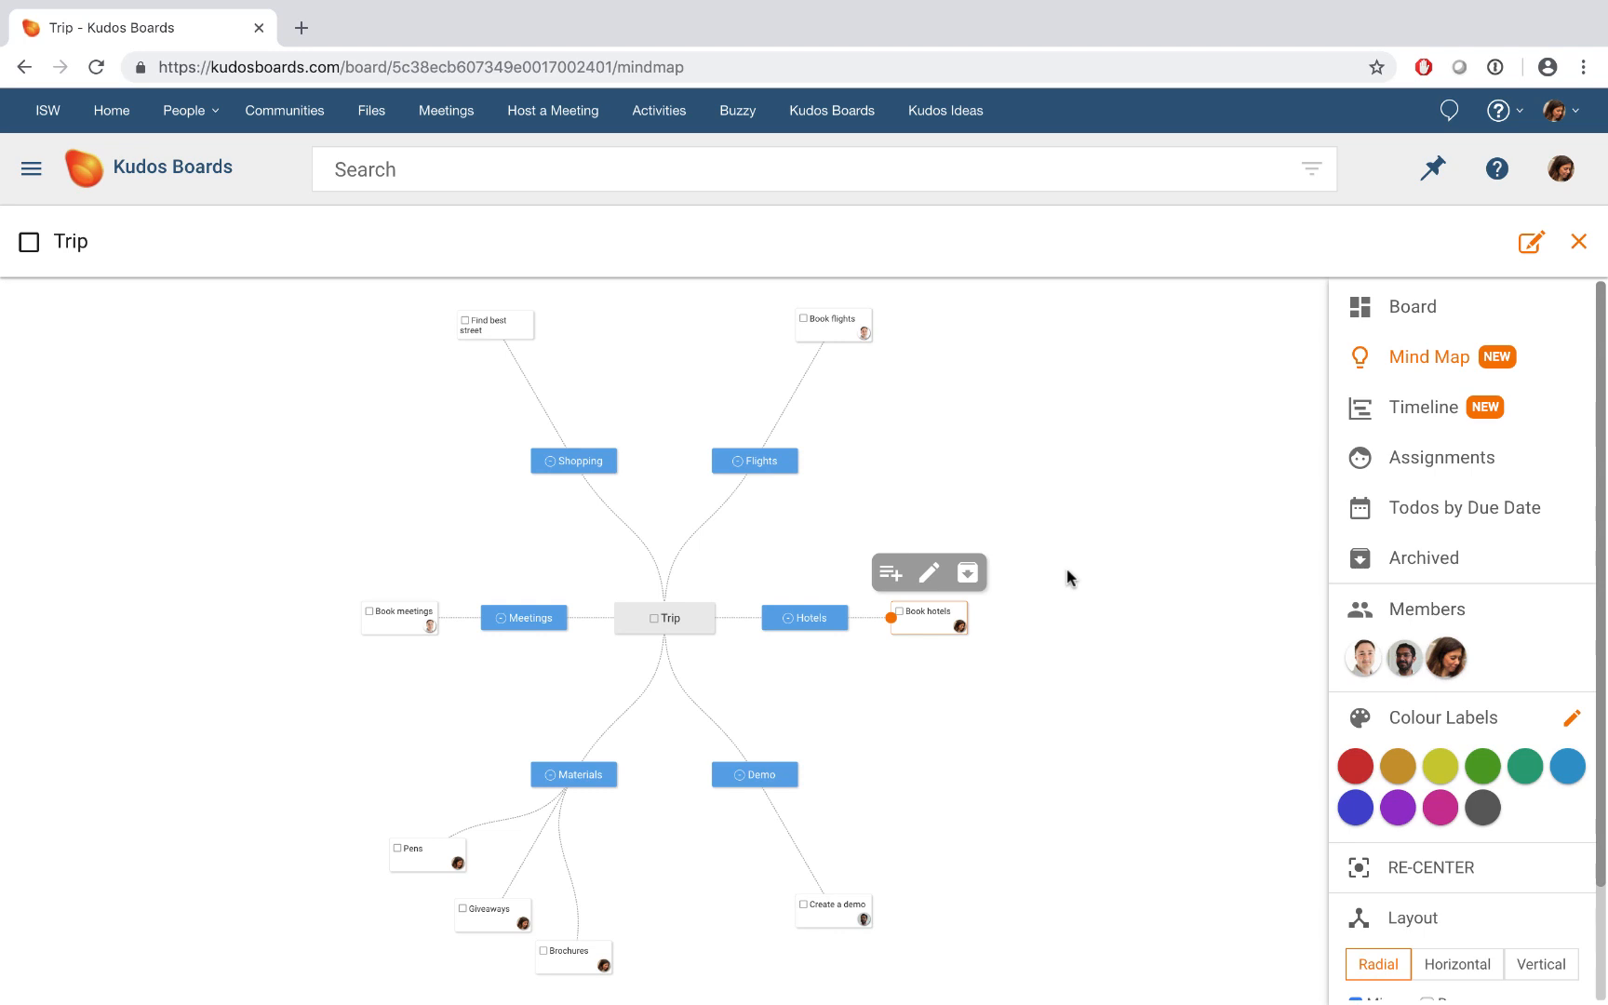
mouse_move(1446, 656)
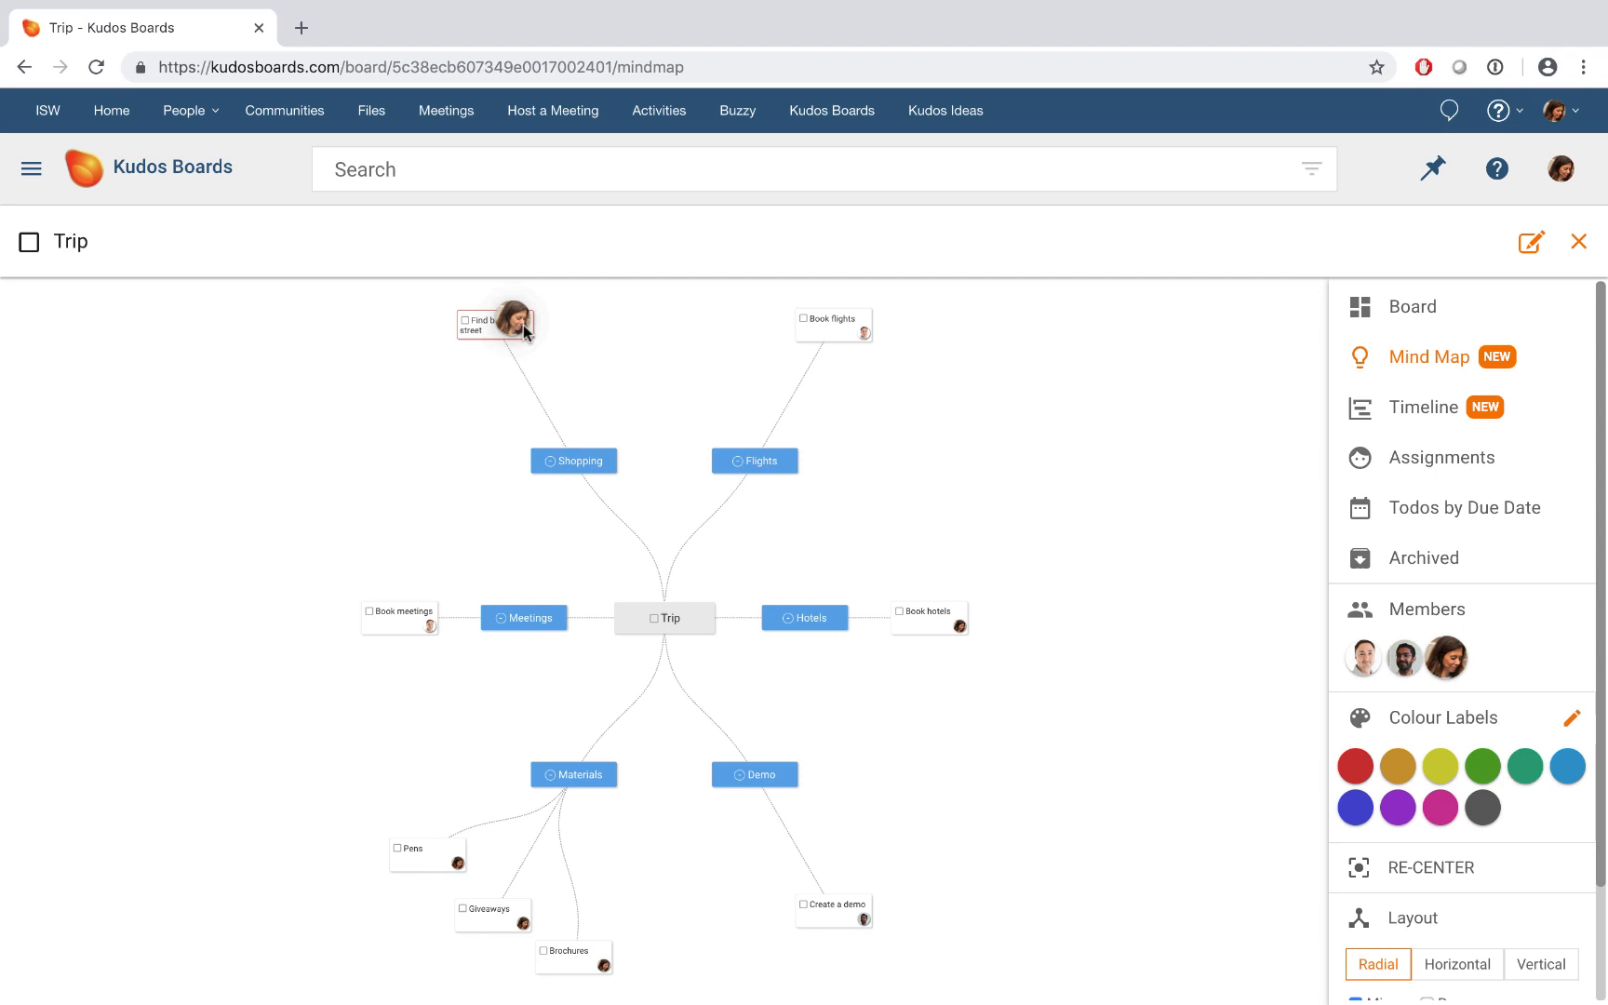
mouse_move(1081, 514)
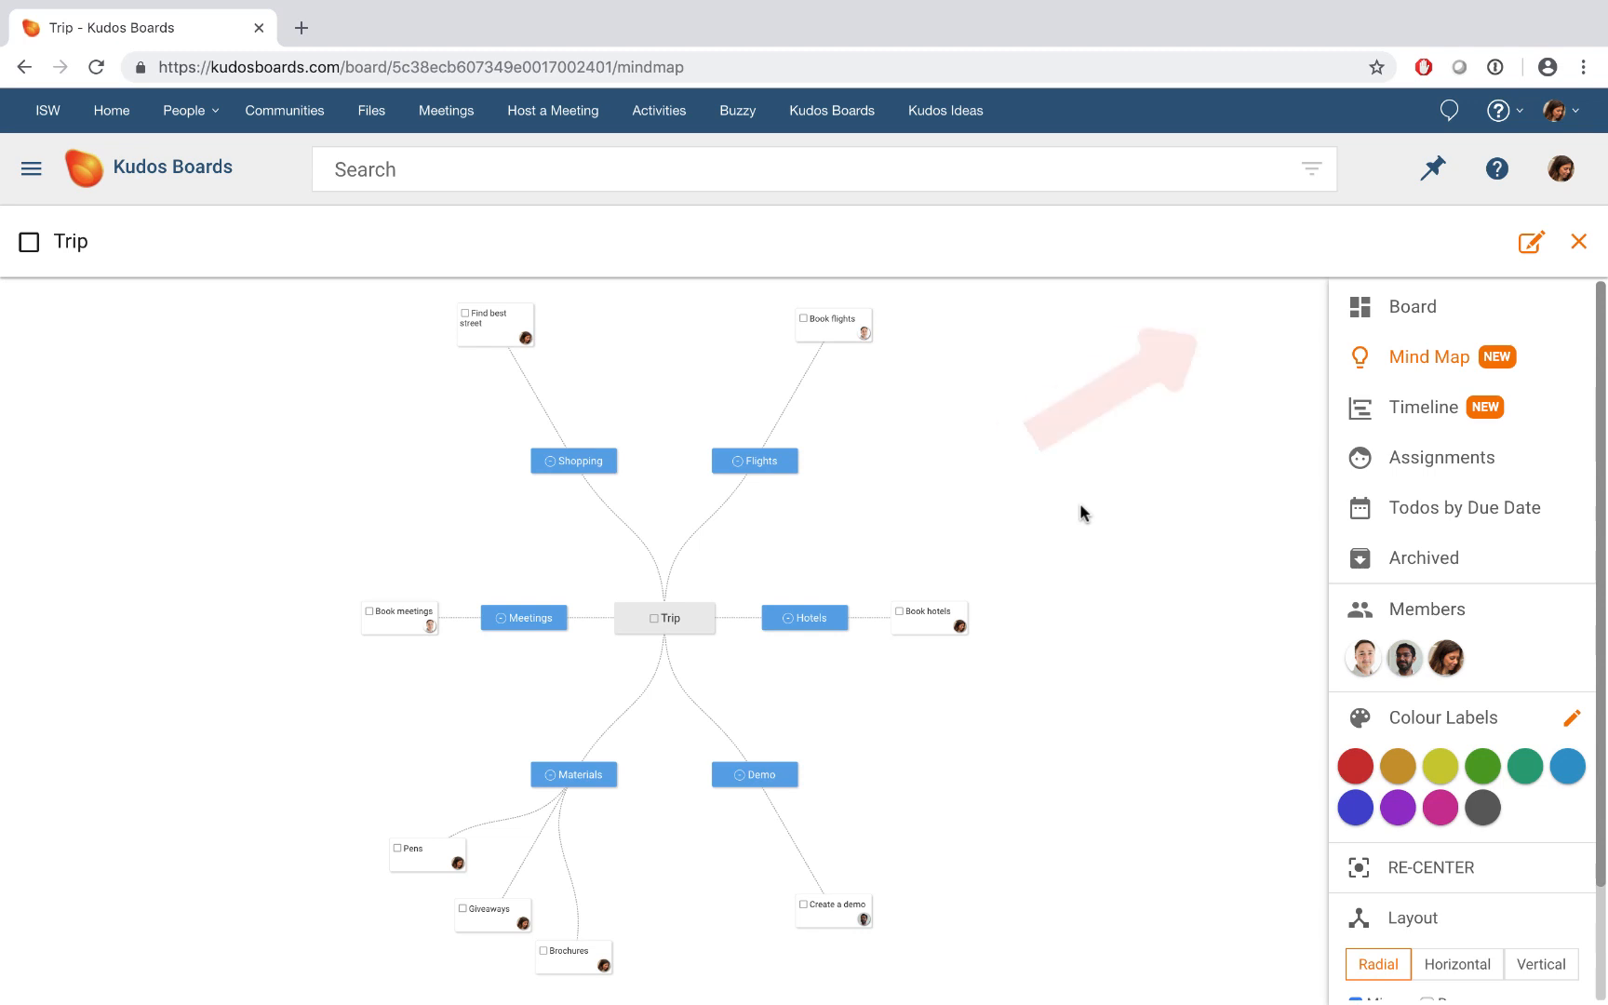
- Show the Trip board as Kanban lists with the assigned cards
click(1411, 305)
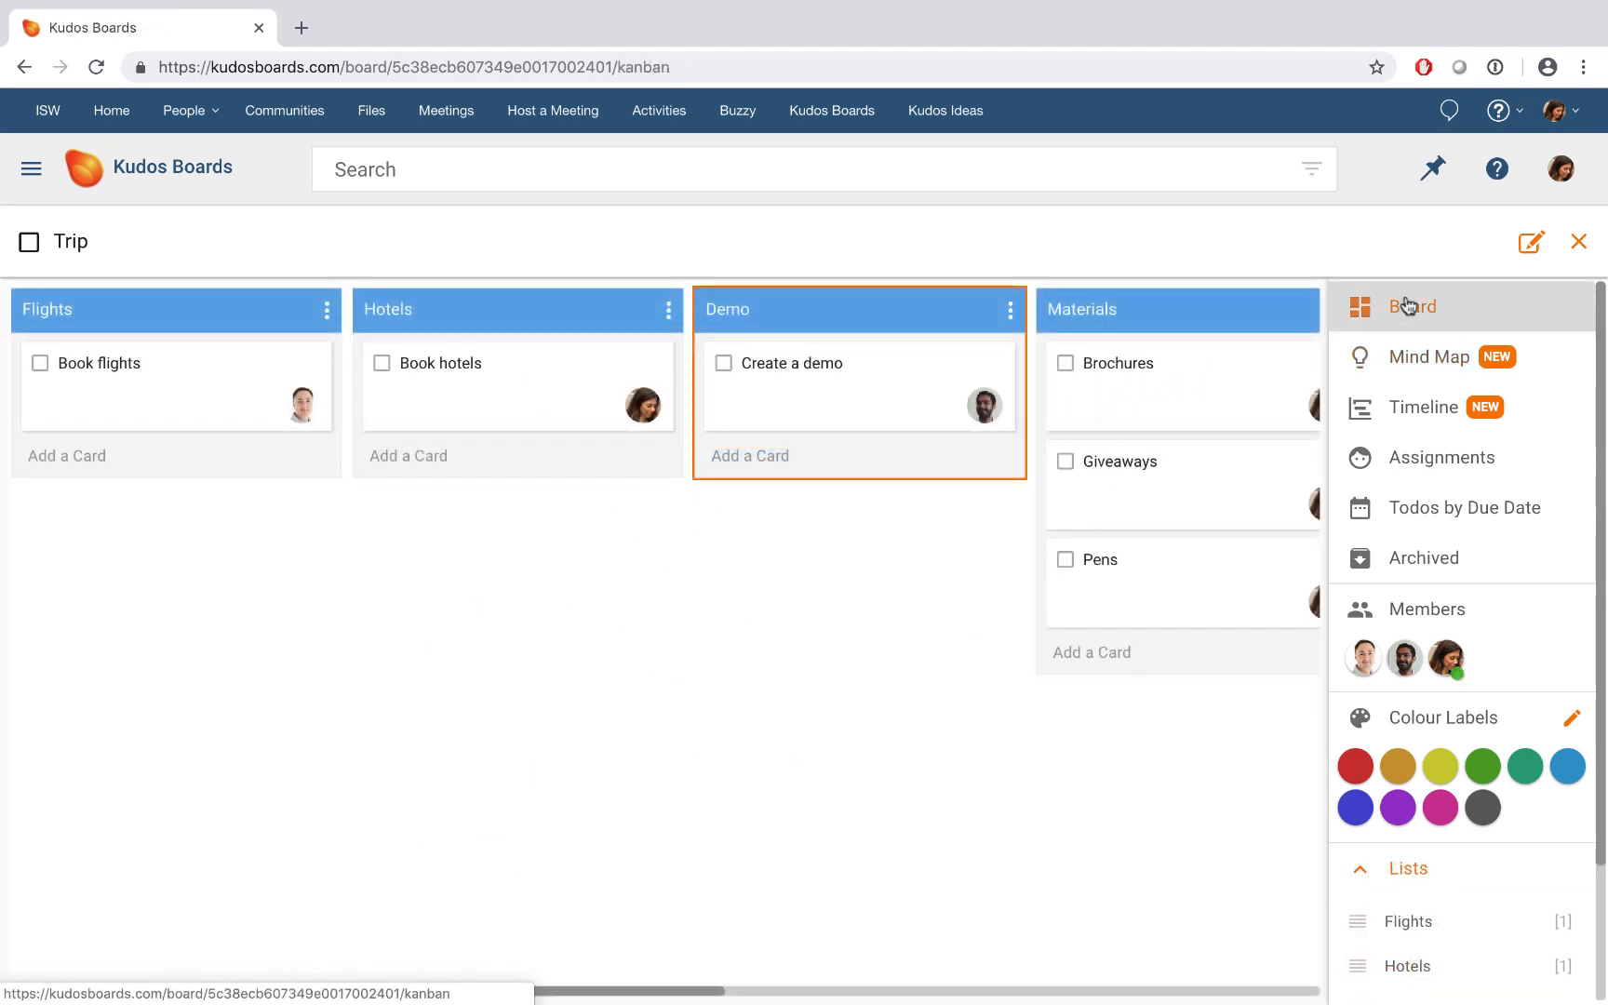